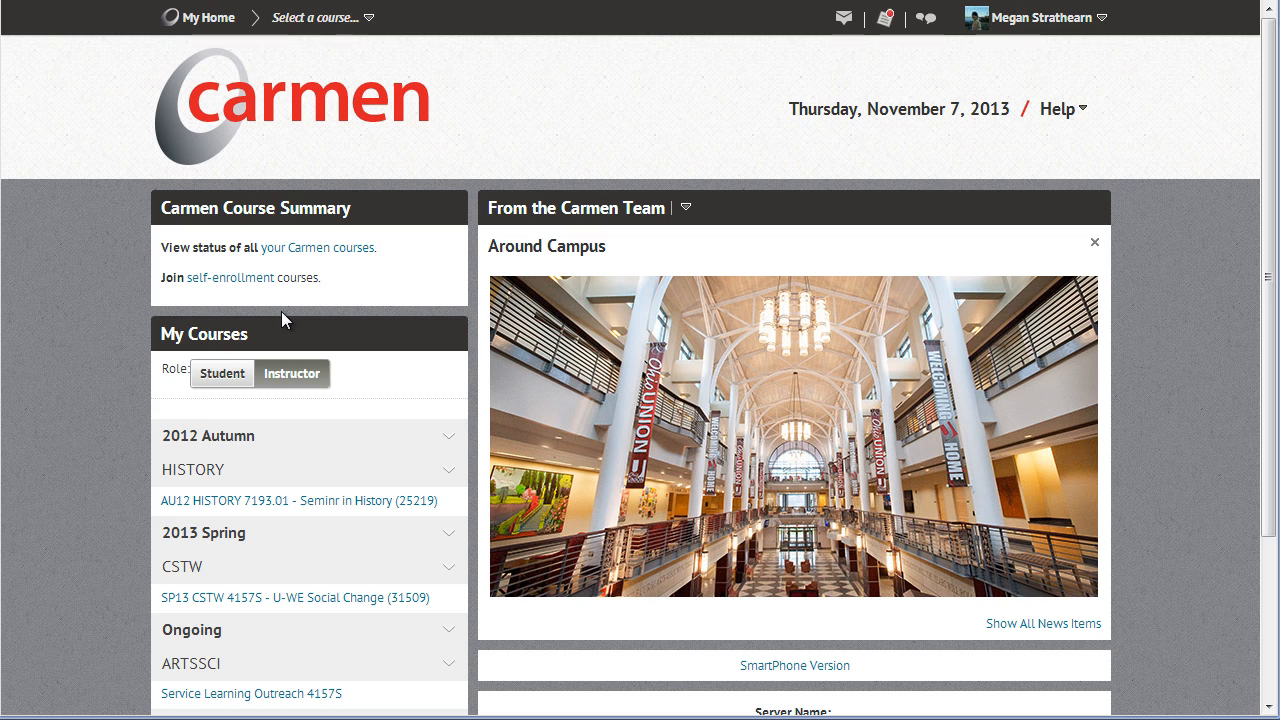
Enter AU12 HISTORY 7193.01 Seminr in History and open Activities > Dropbox
left_click(320, 17)
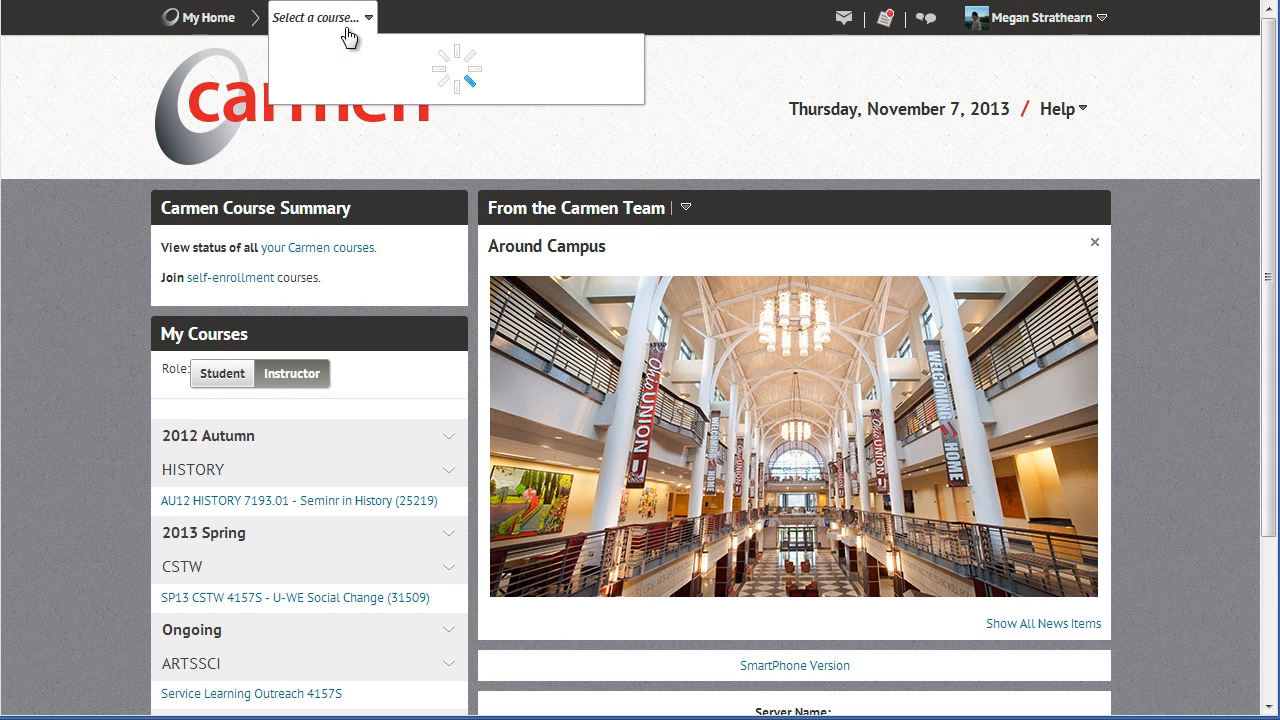
left_click(320, 17)
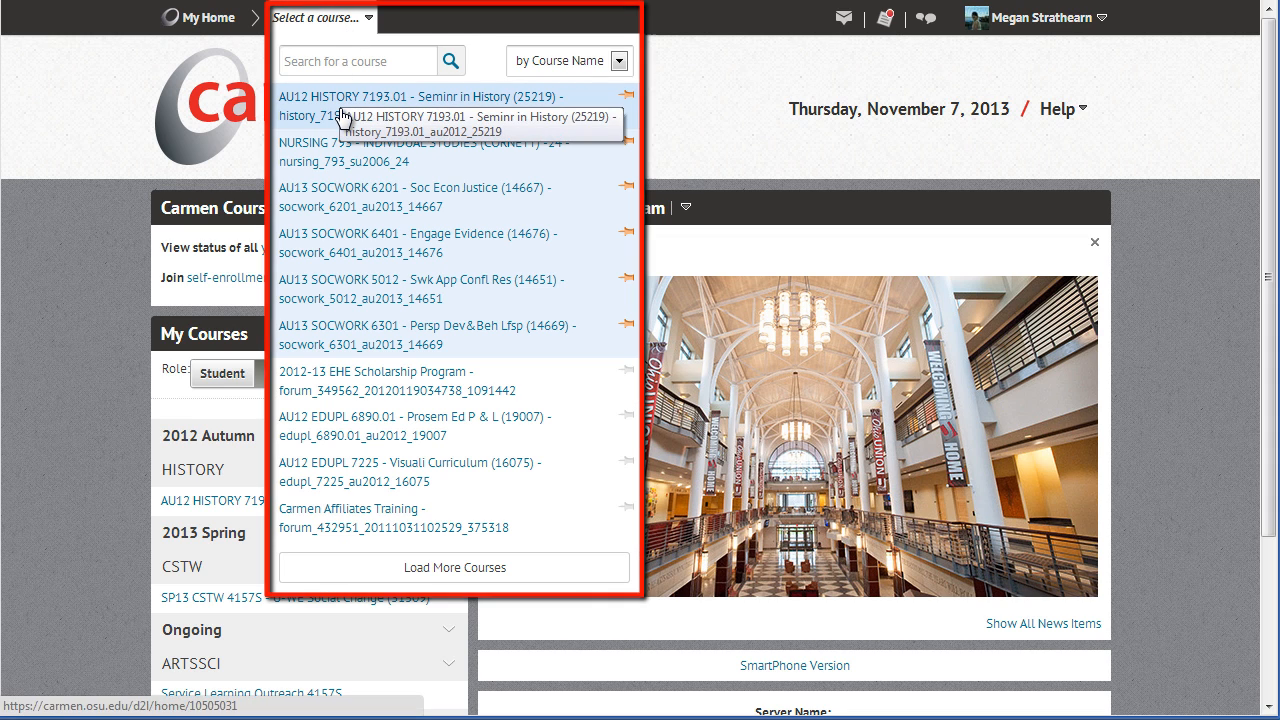
left_click(424, 96)
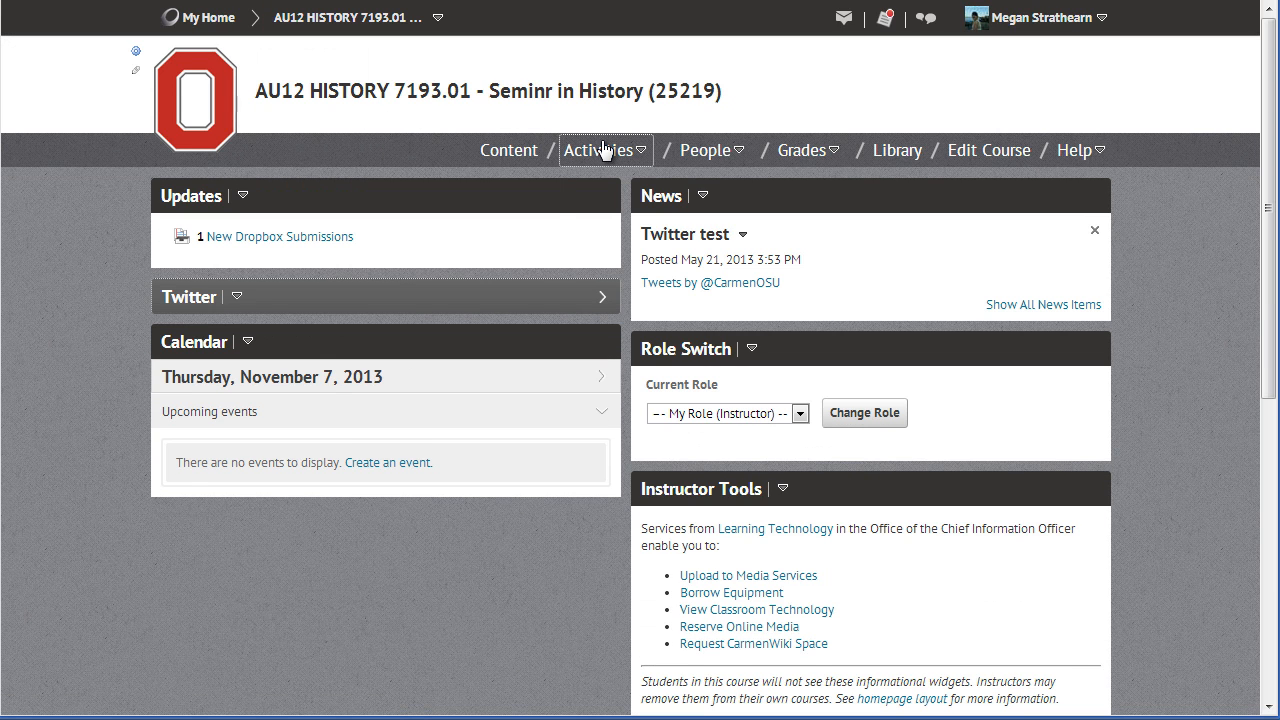
left_click(600, 150)
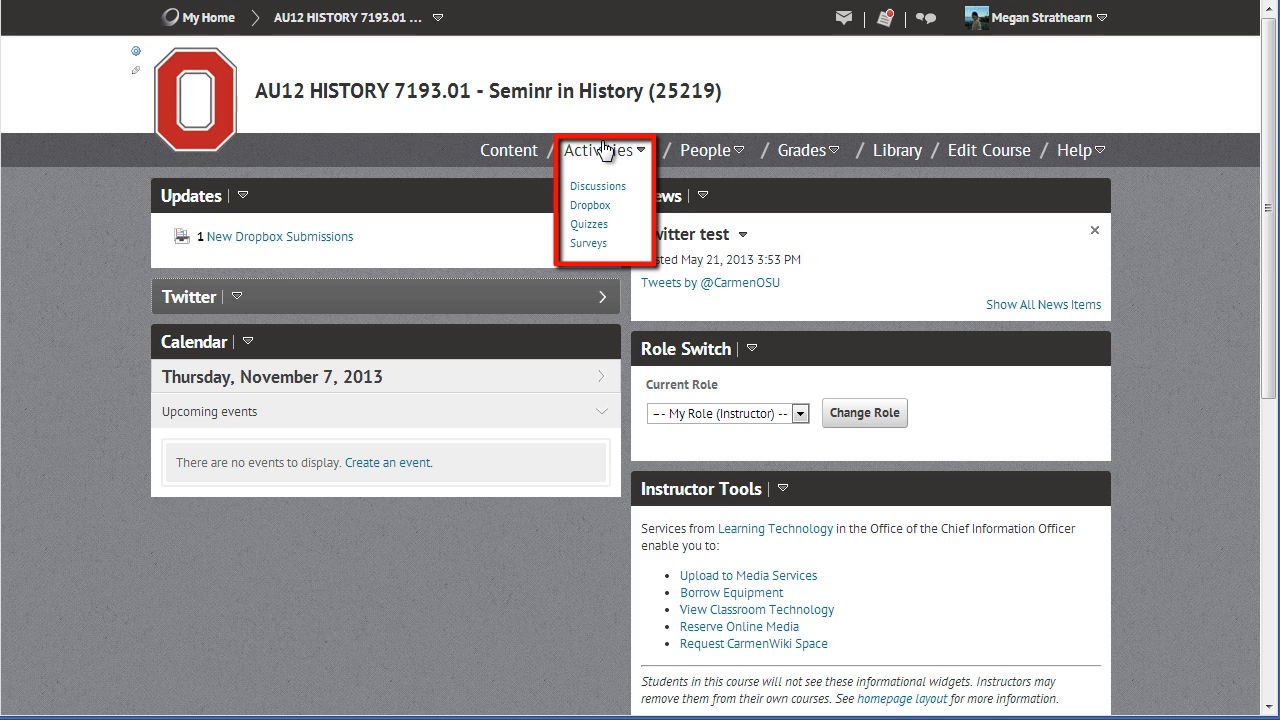
mouse_move(590, 205)
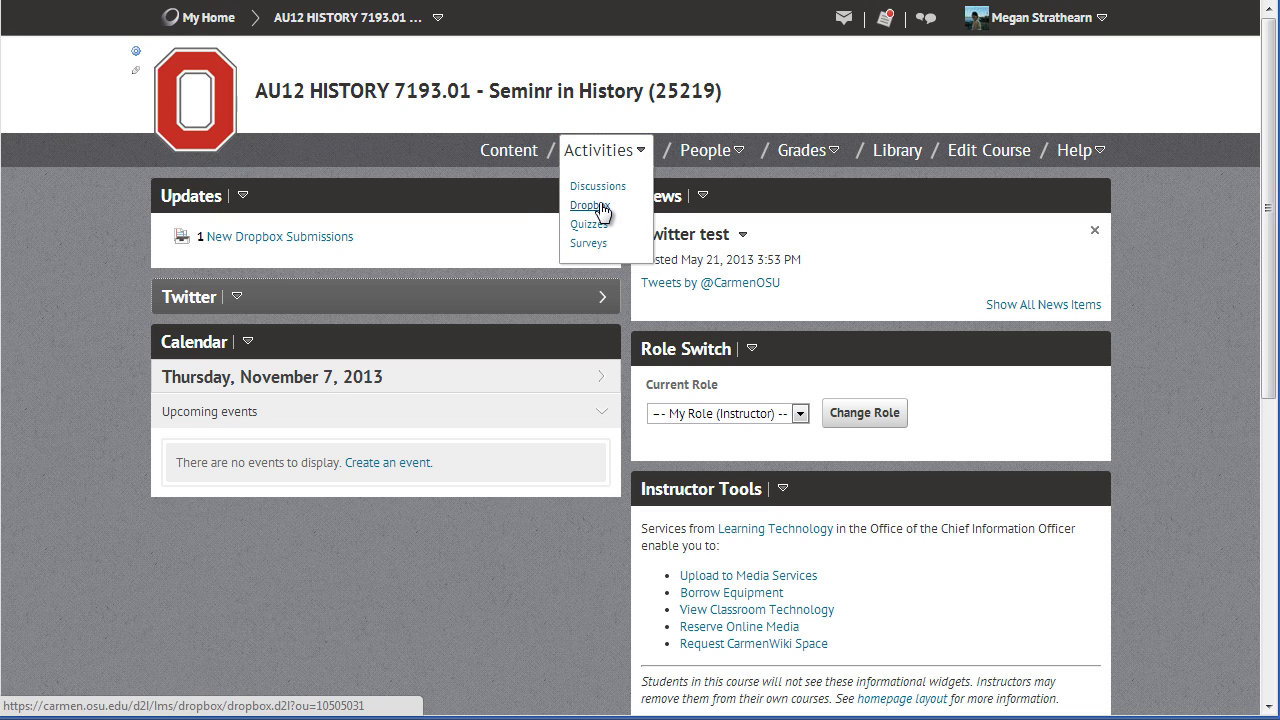
left_click(589, 205)
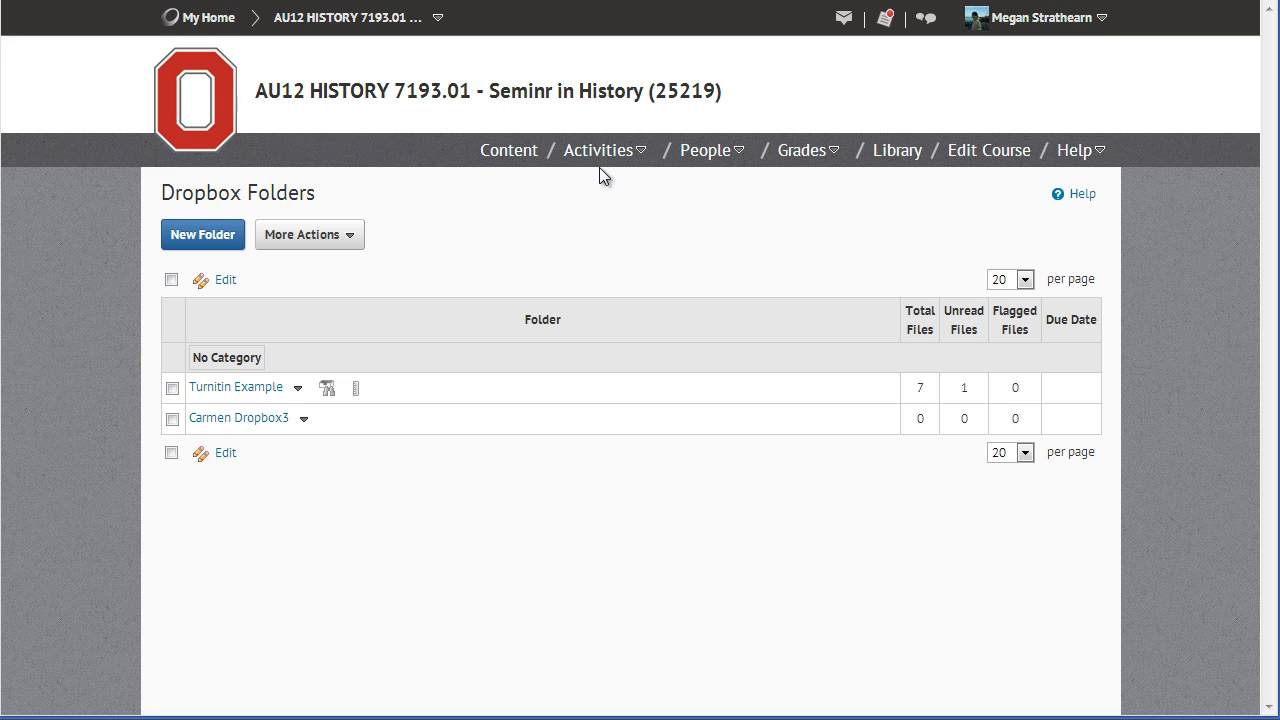
mouse_move(272, 387)
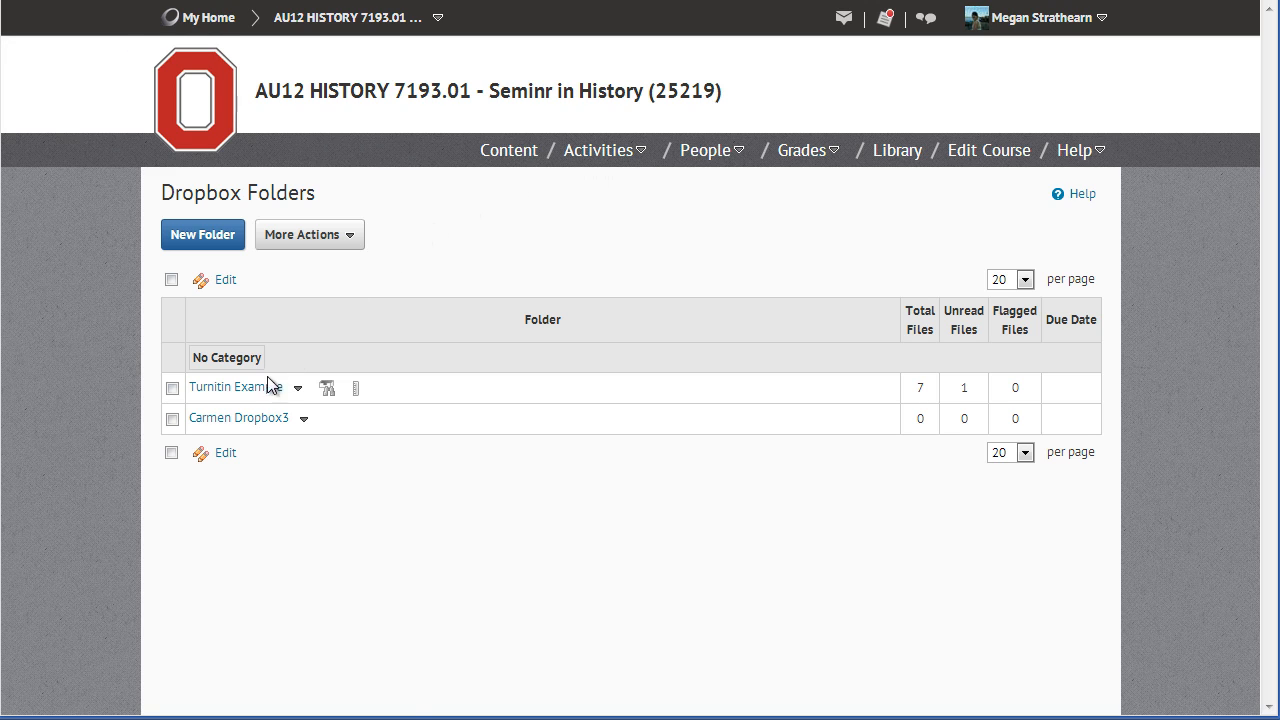
mouse_move(235, 387)
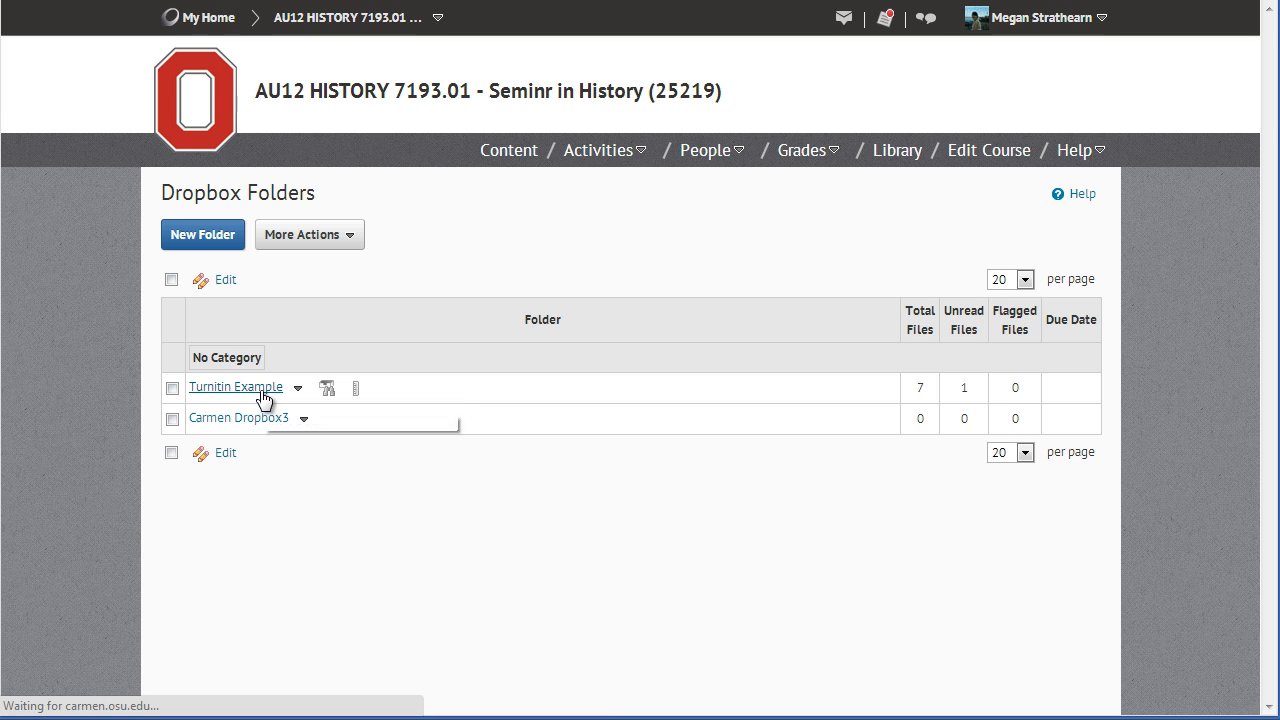
Open the Turnitin Example folder and hide search options to show submissions
left_click(235, 387)
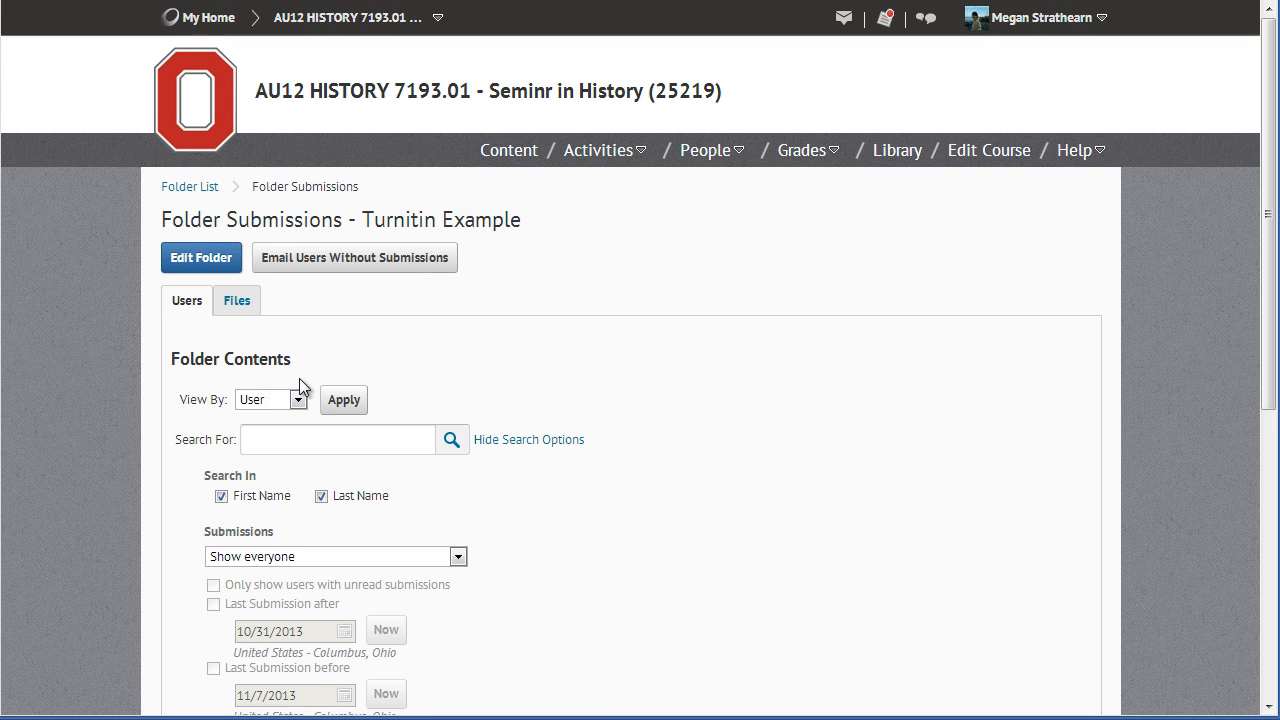
mouse_move(556, 405)
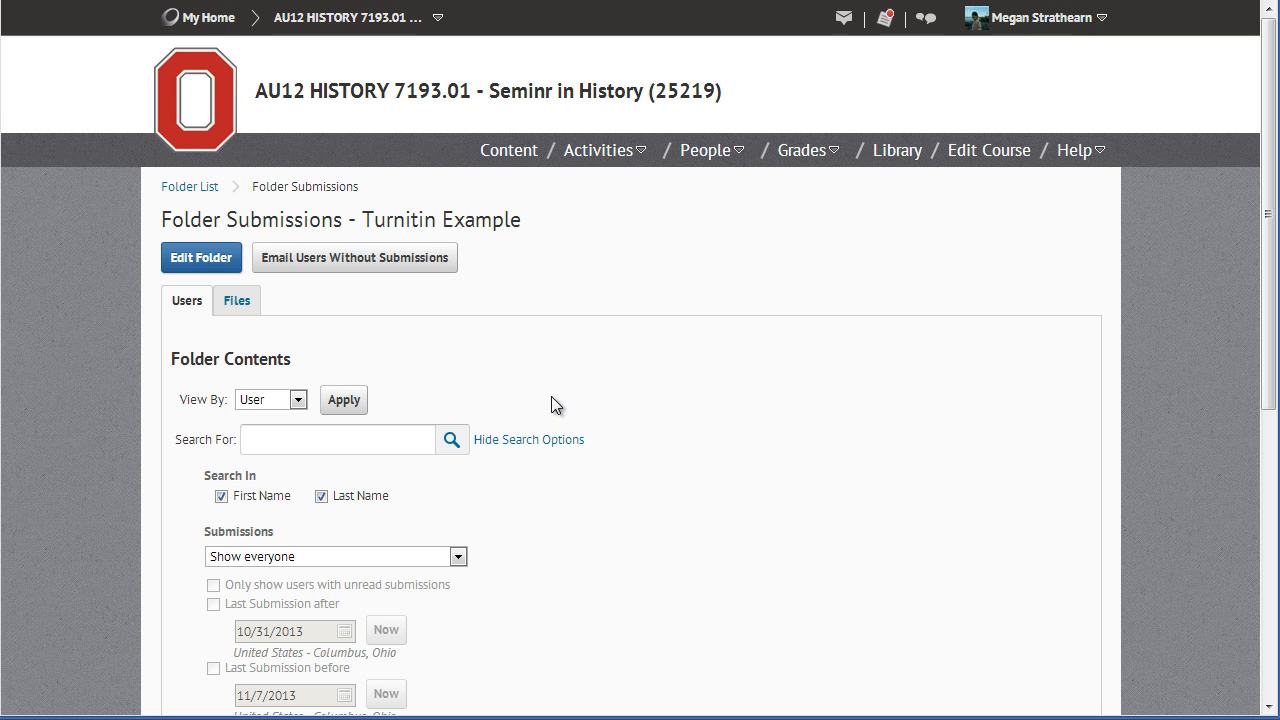
left_click(529, 439)
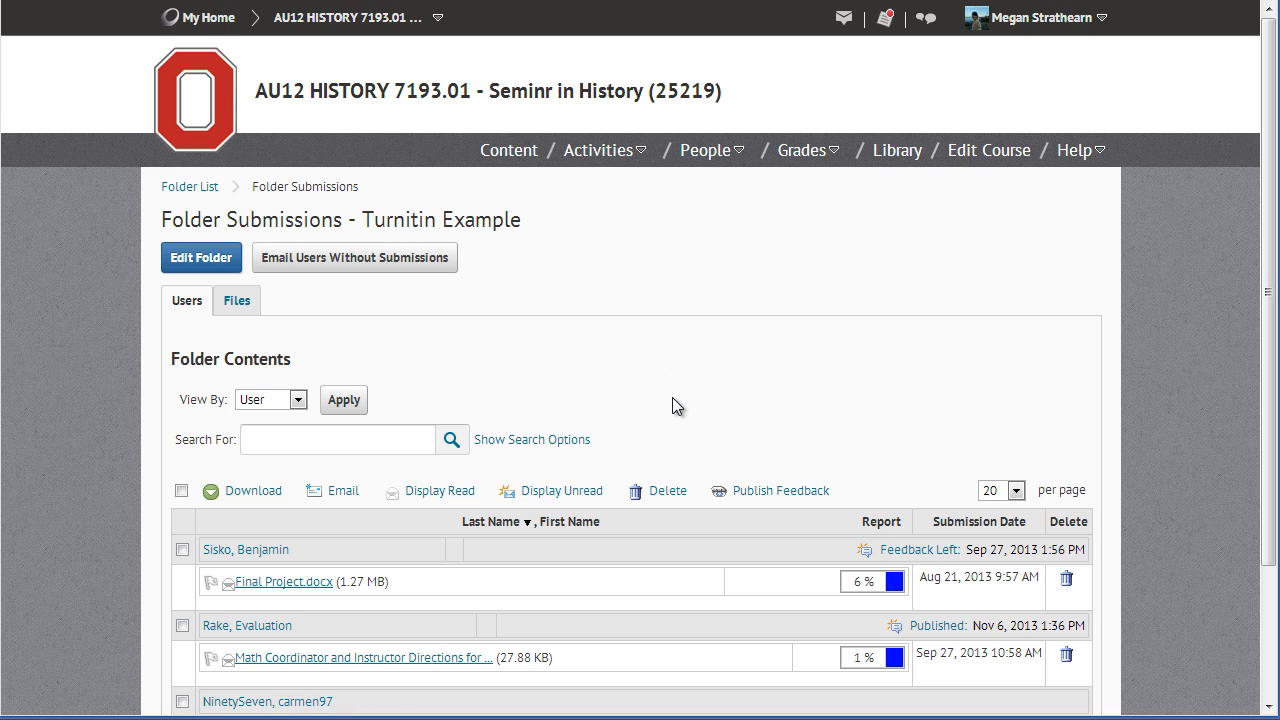
scroll("down", 3)
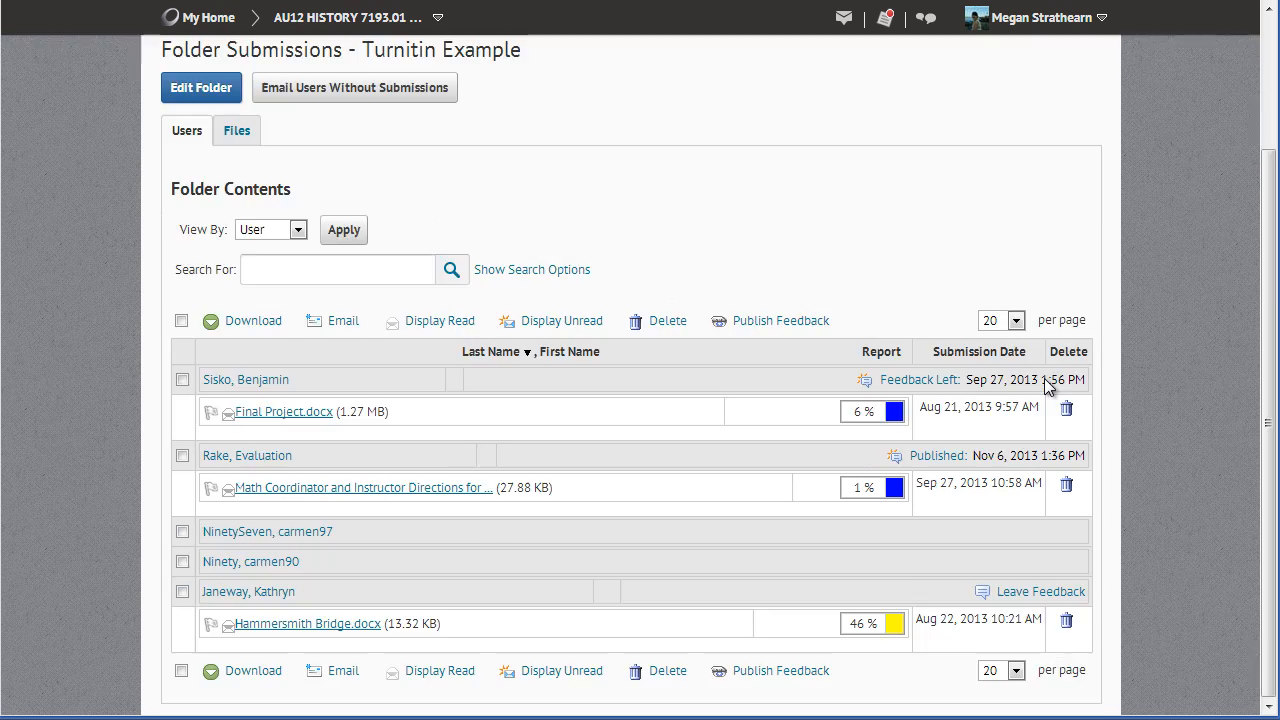
mouse_move(1172, 420)
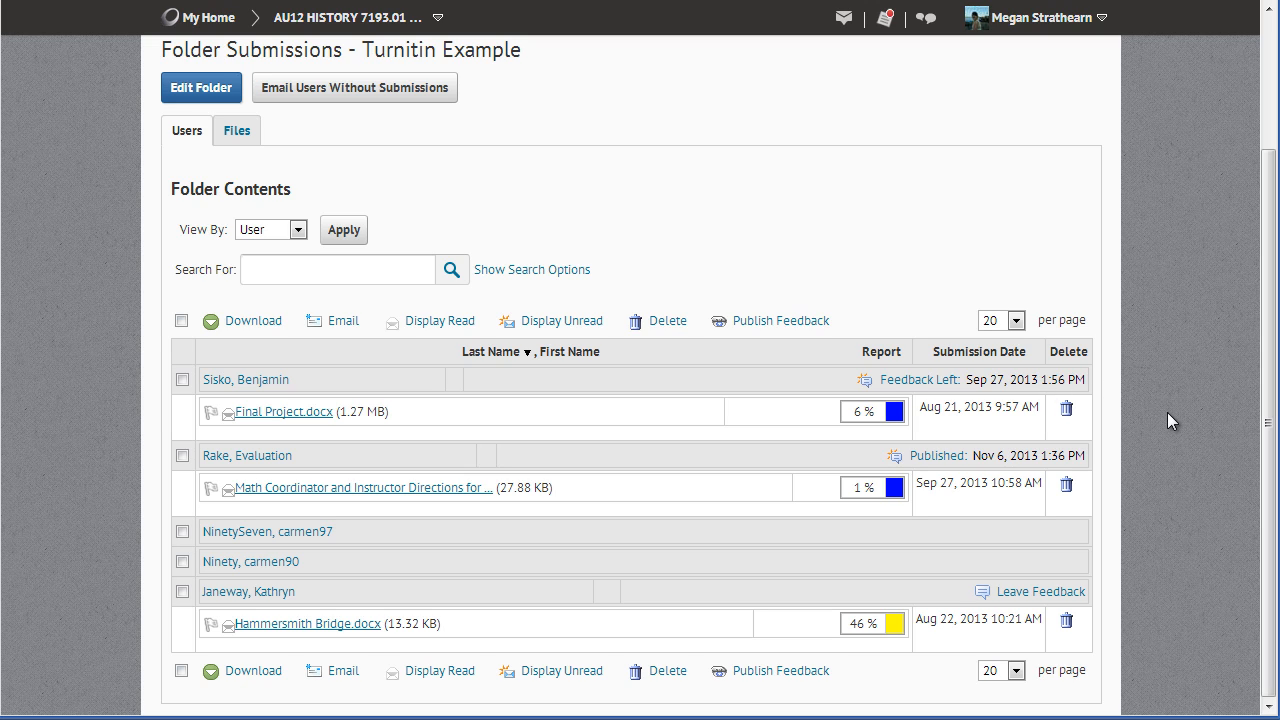
mouse_move(990, 390)
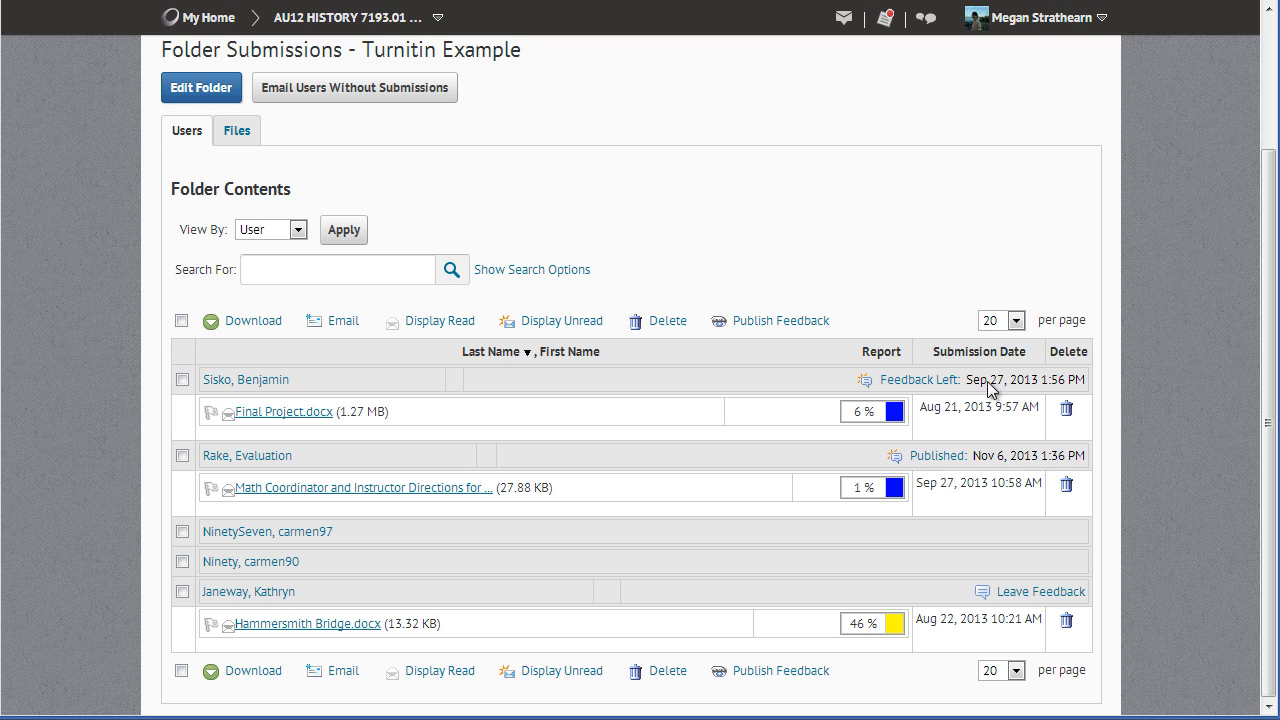
mouse_move(995, 558)
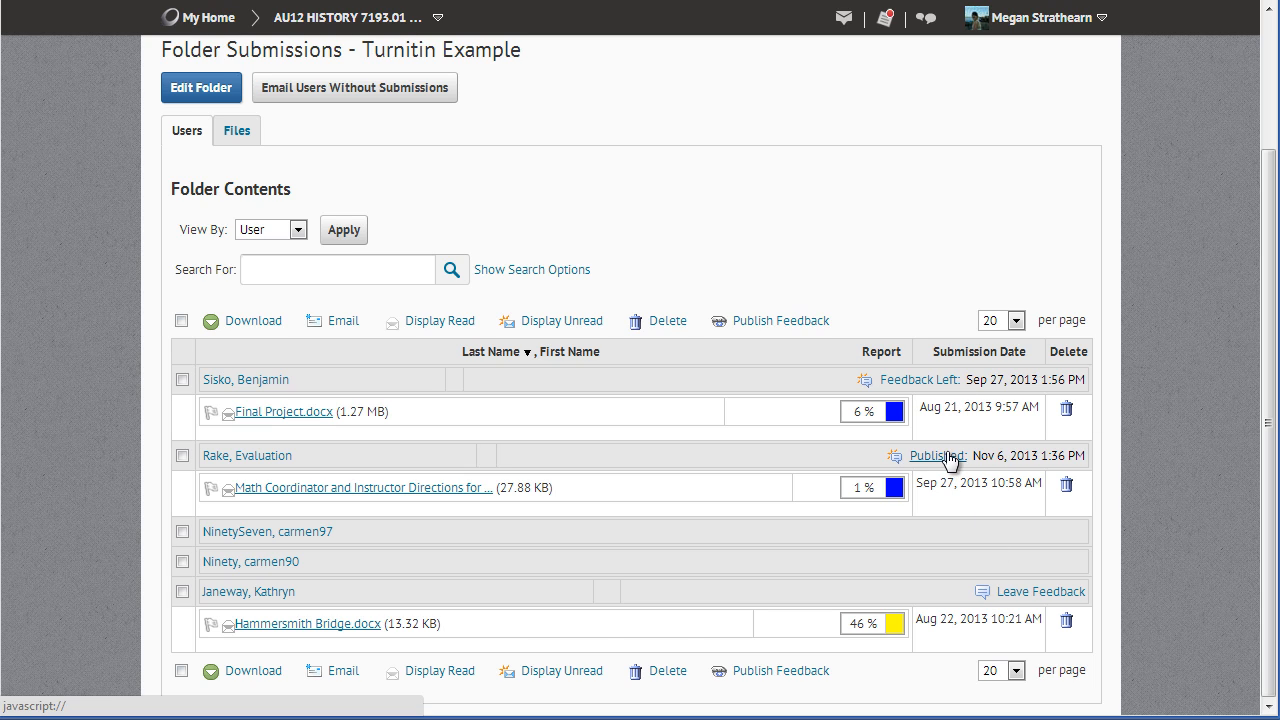
mouse_move(1008, 530)
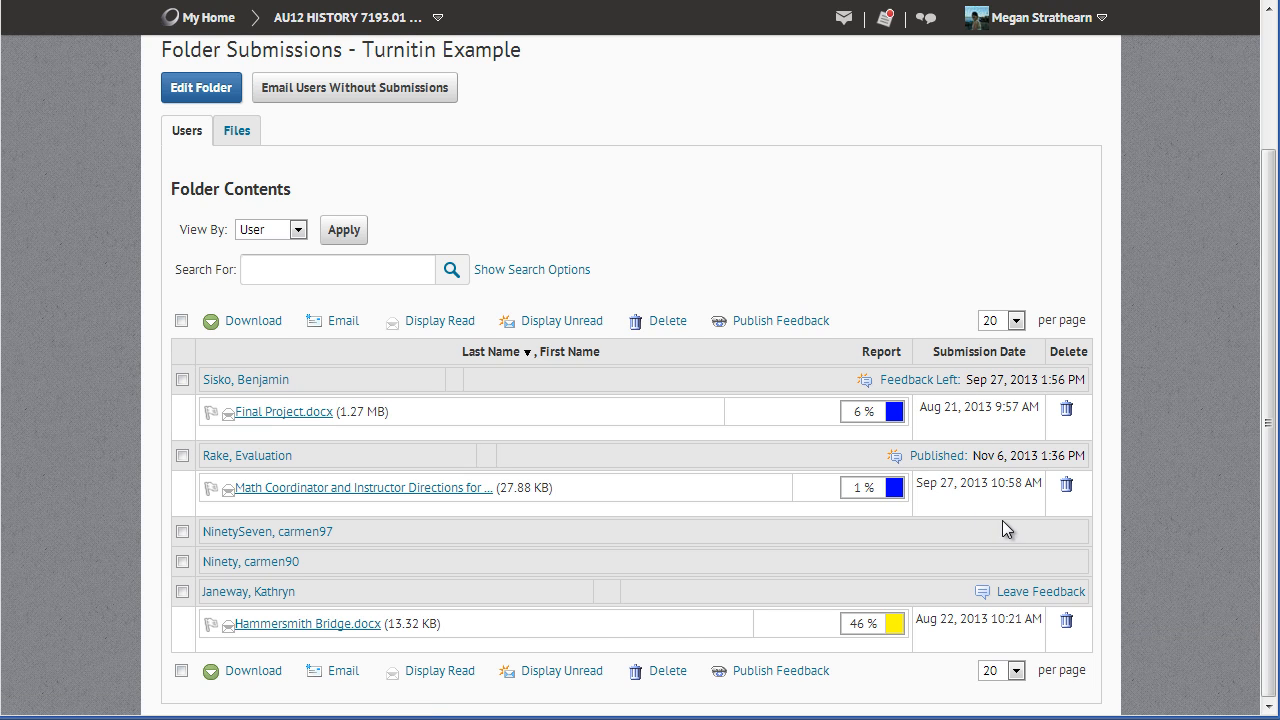
mouse_move(1010, 490)
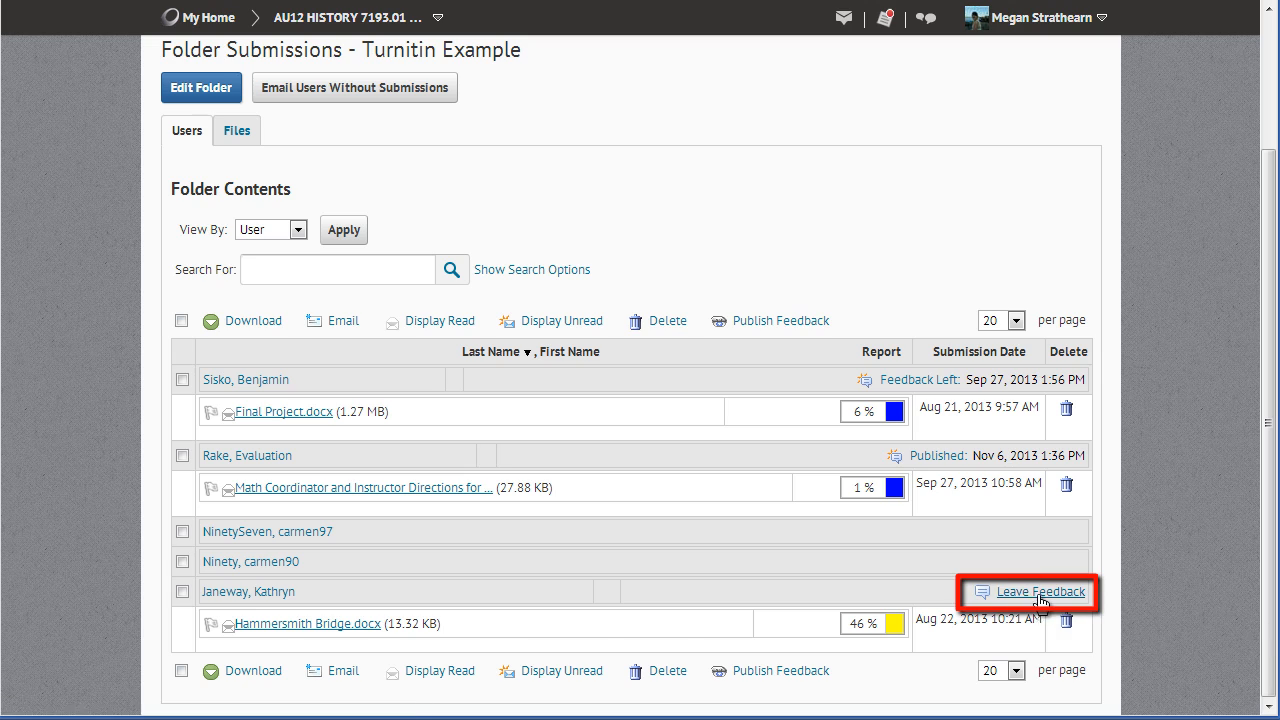
mouse_move(1040, 591)
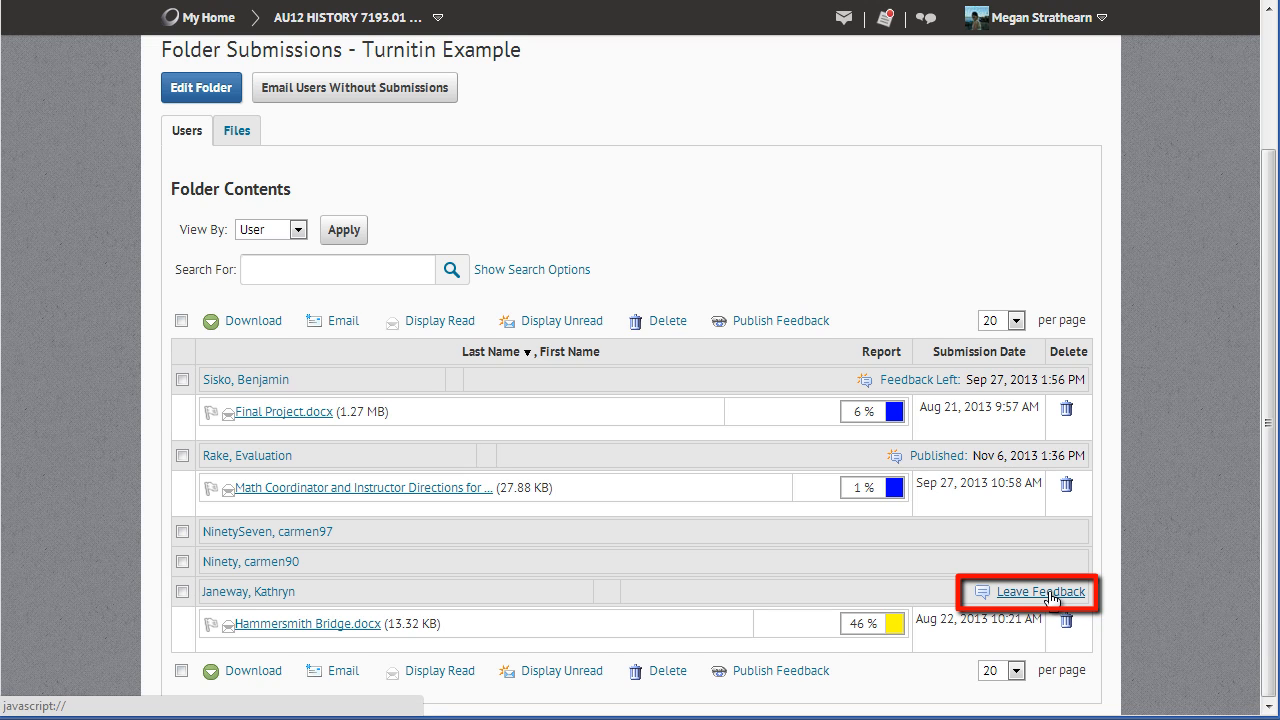
mouse_move(1040, 591)
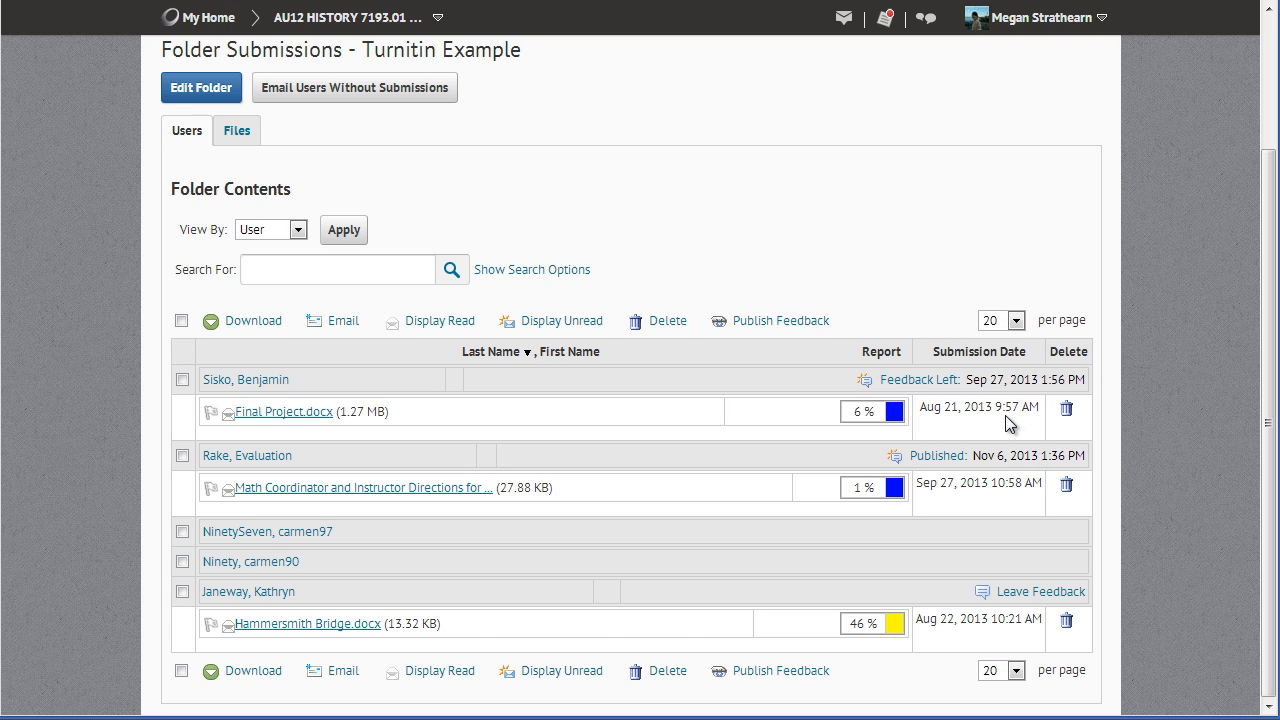
mouse_move(950, 425)
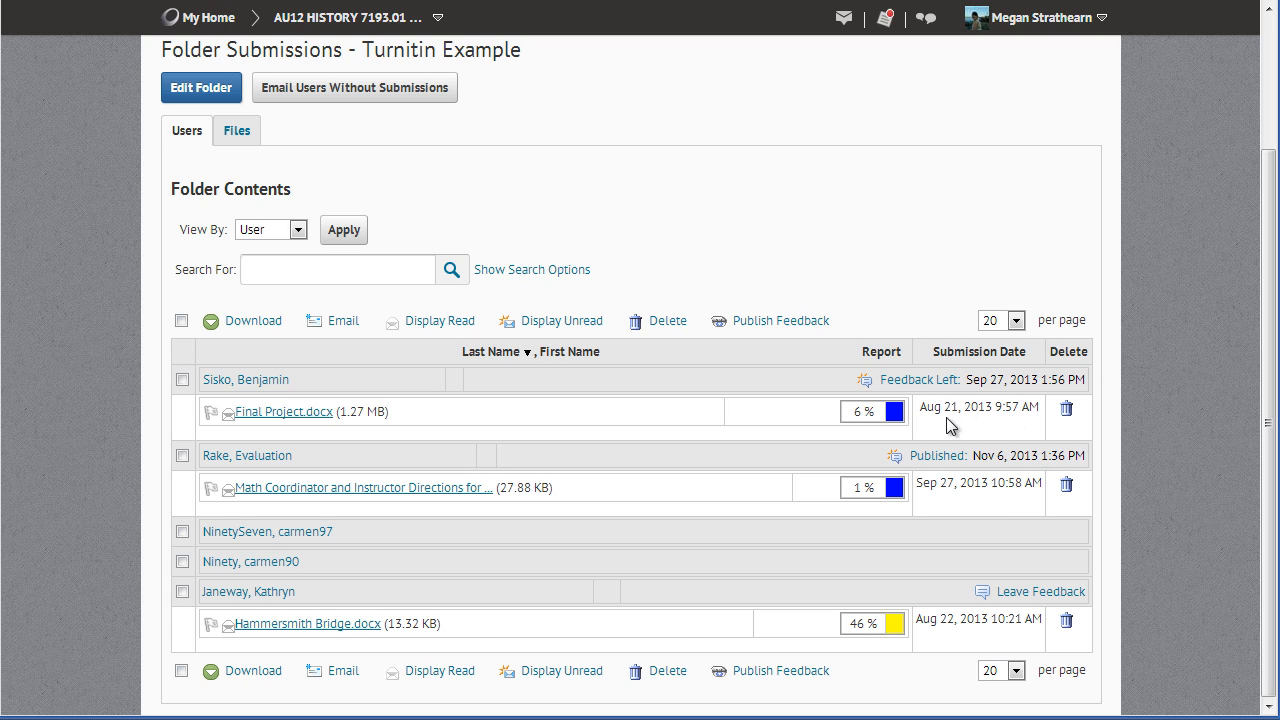
mouse_move(993, 410)
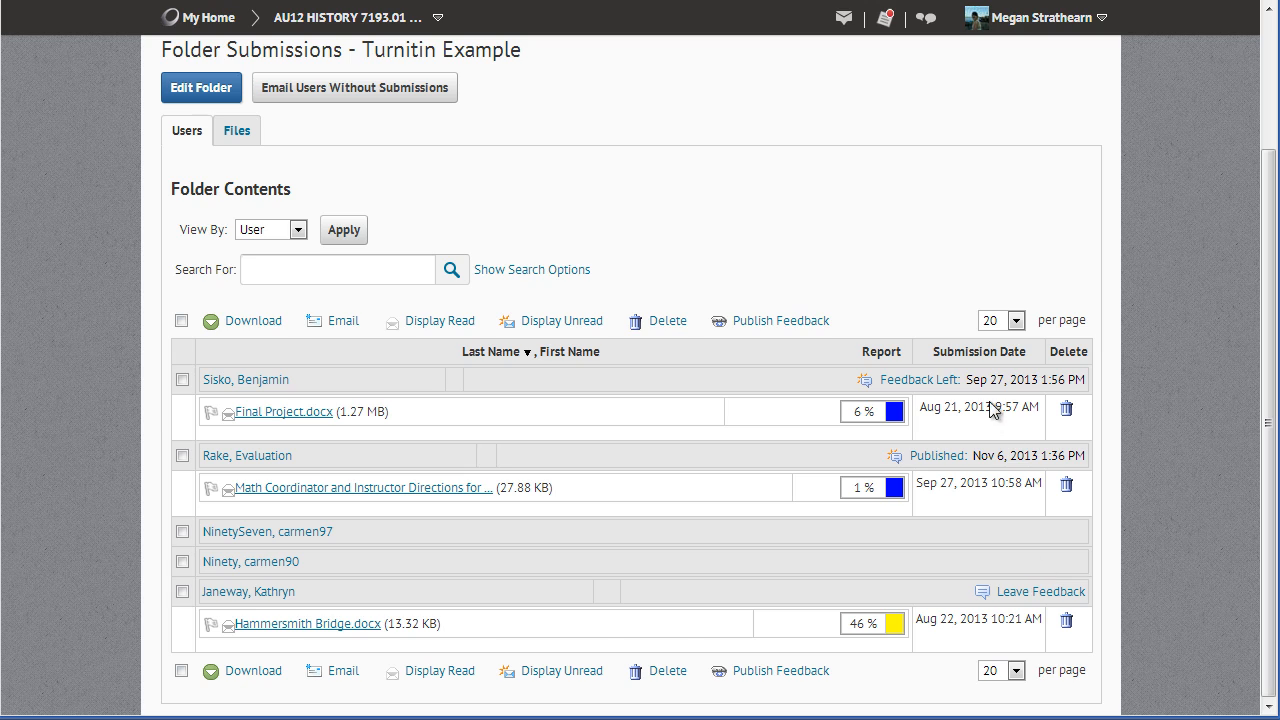
mouse_move(988, 400)
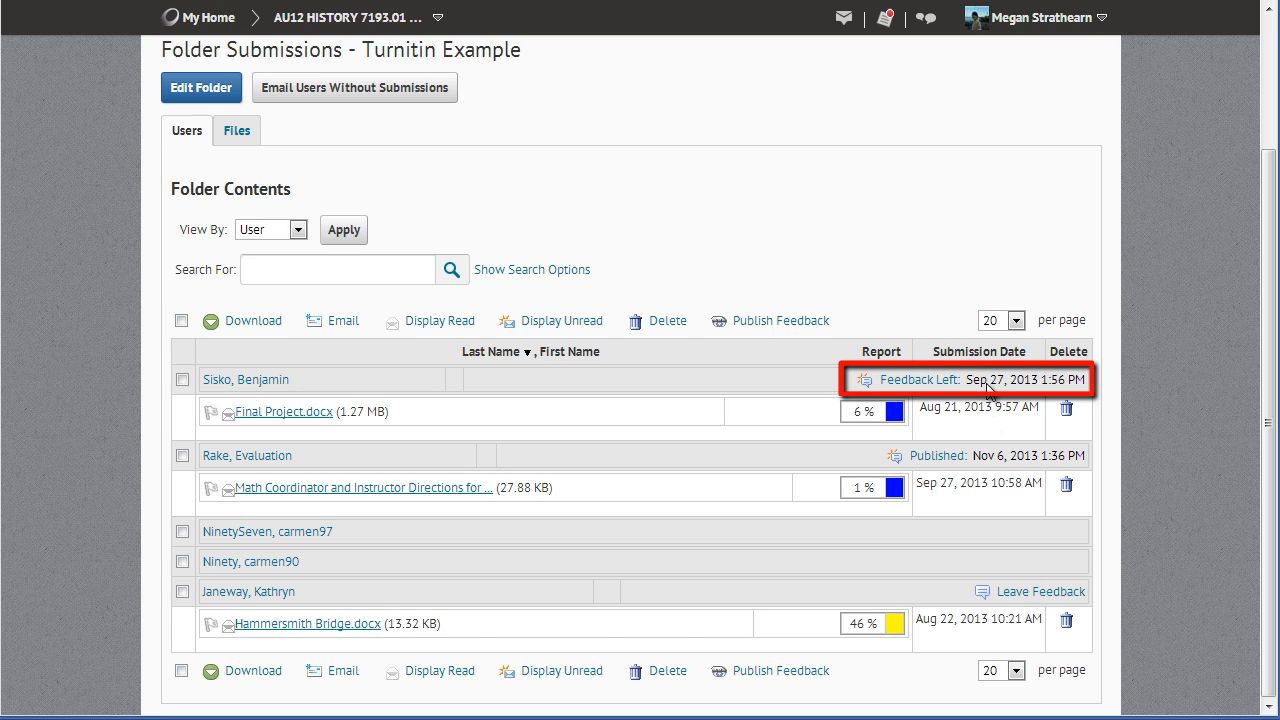
mouse_move(988, 380)
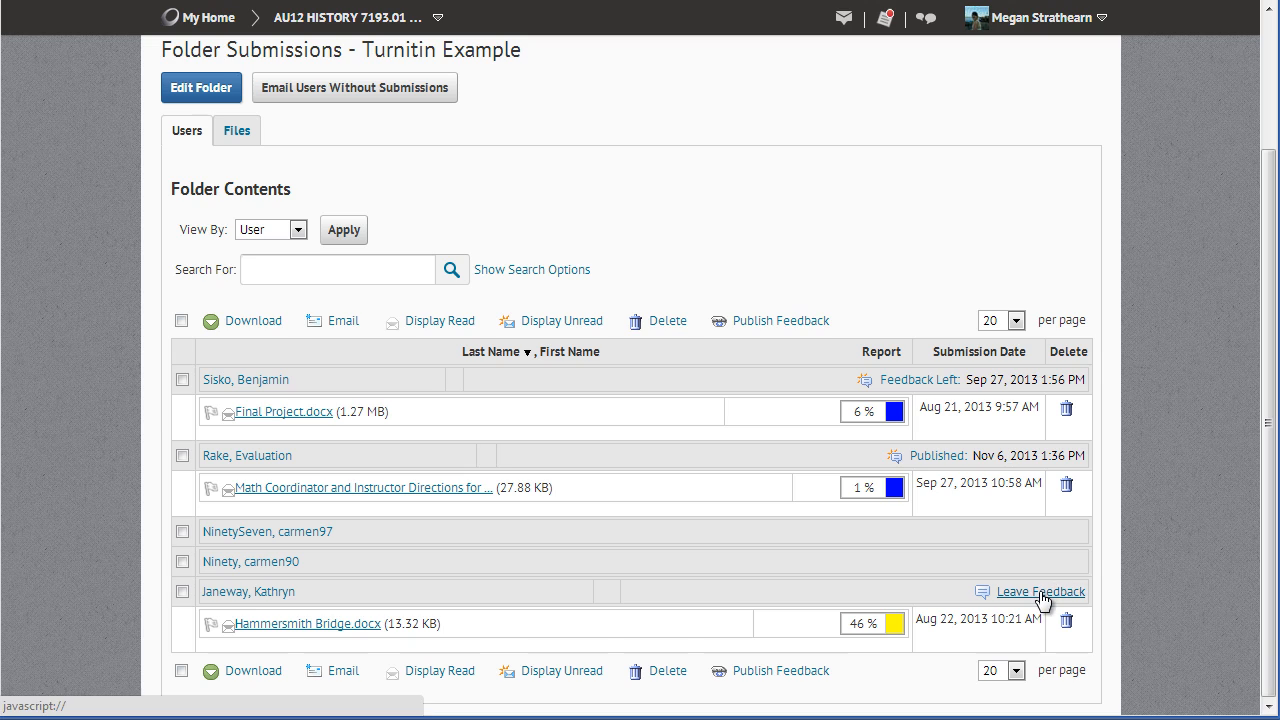
mouse_move(1040, 591)
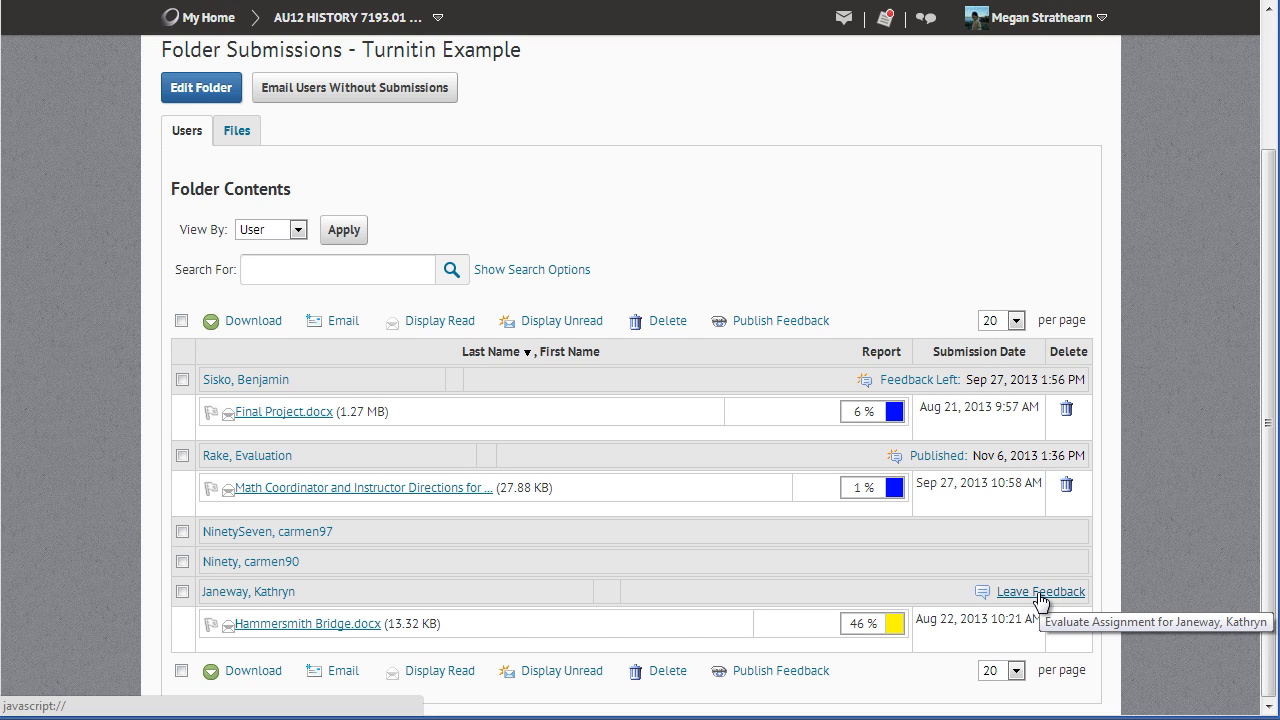
left_click(1040, 591)
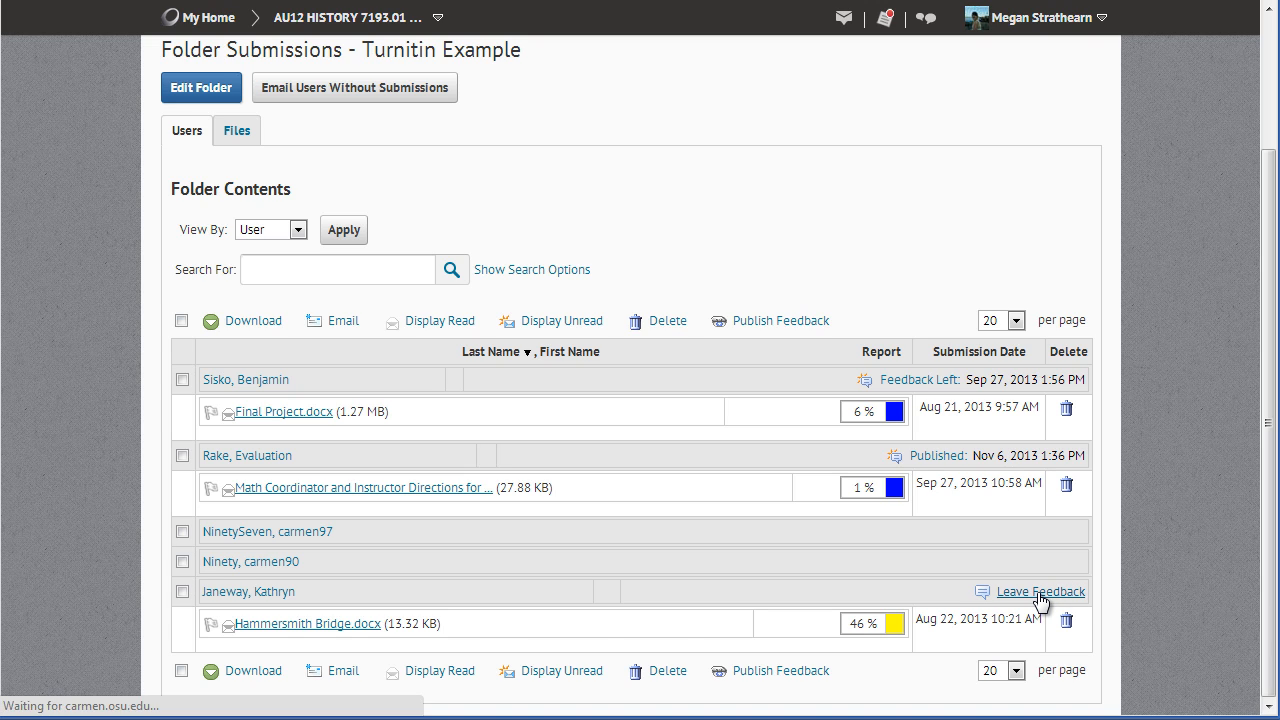
mouse_move(1040, 591)
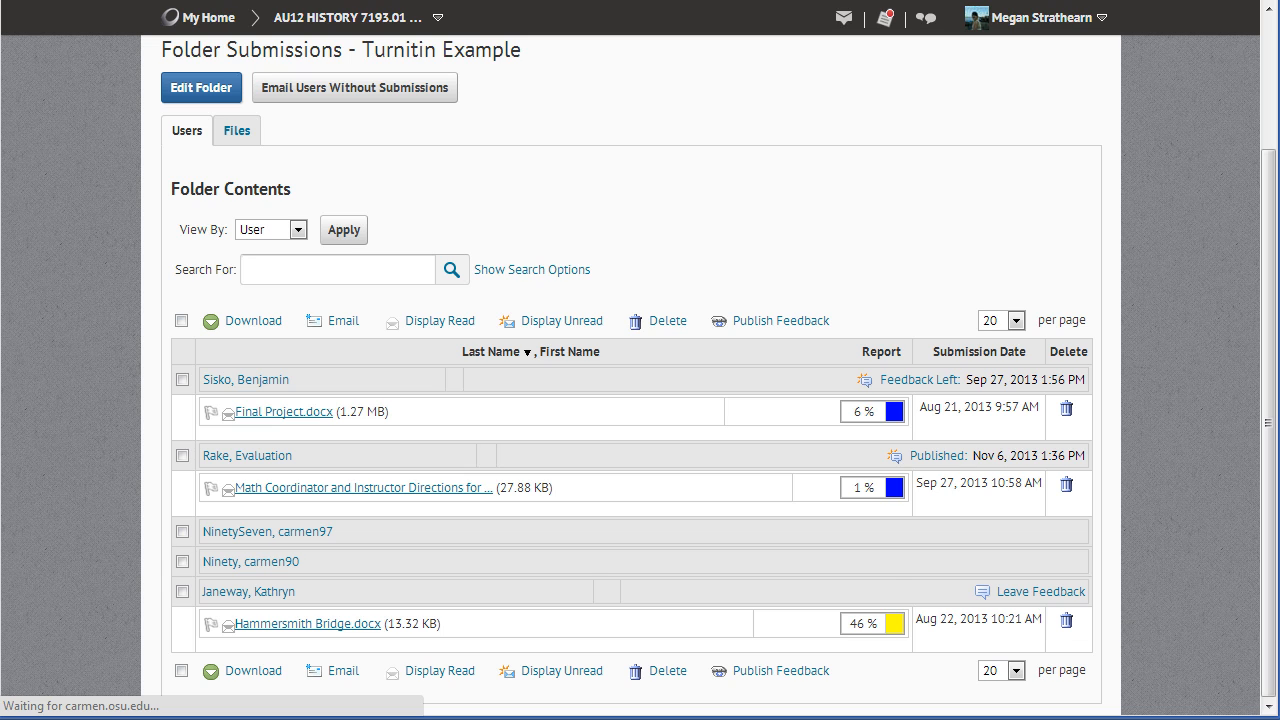
left_click(1040, 591)
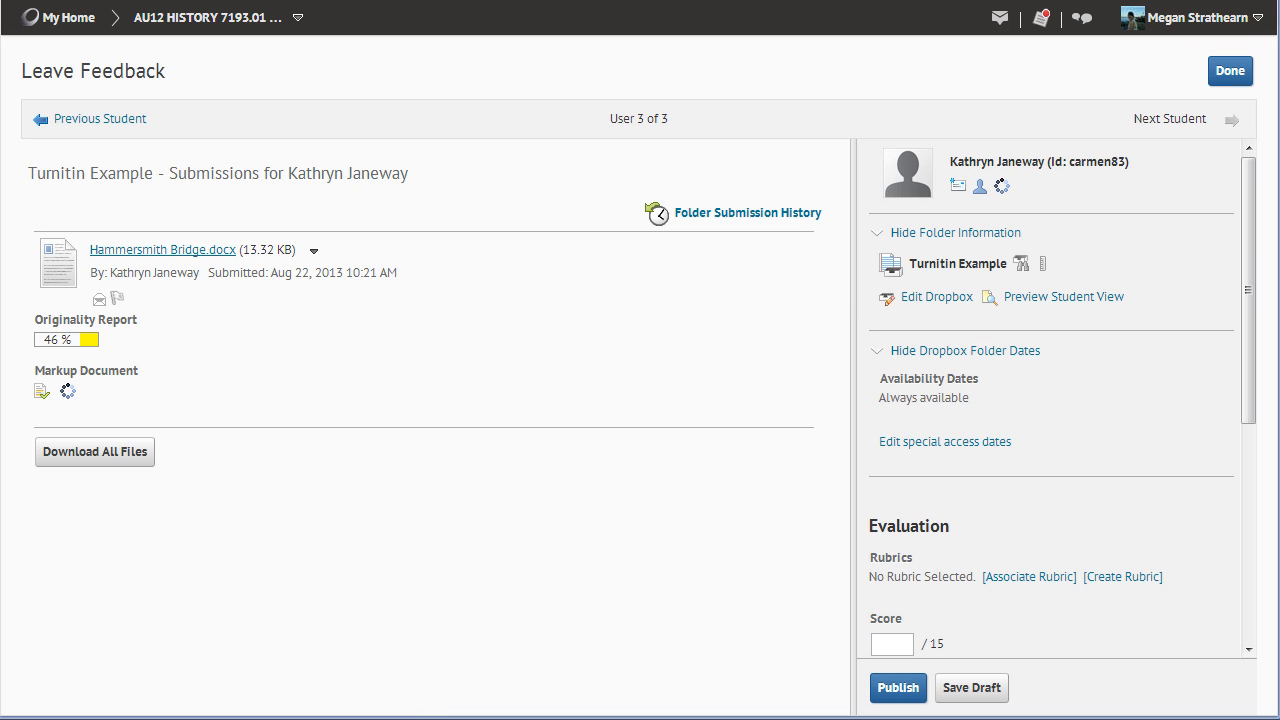
left_click(67, 391)
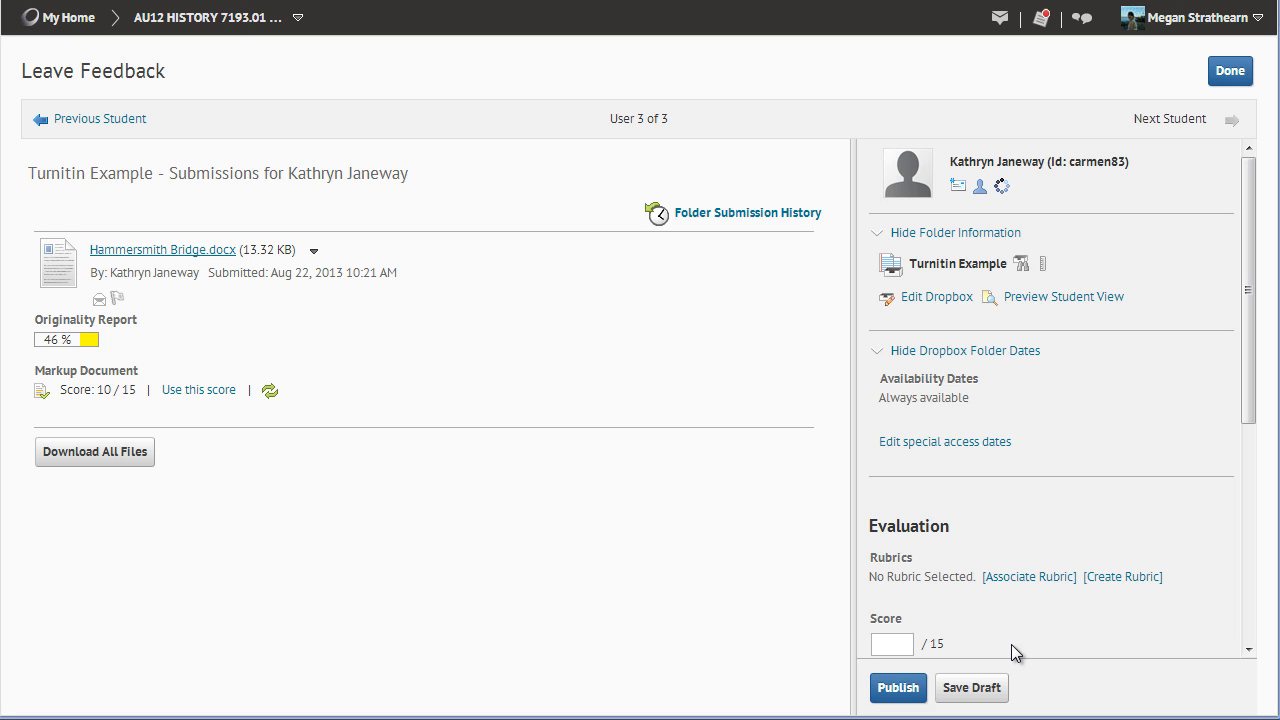
mouse_move(1016, 651)
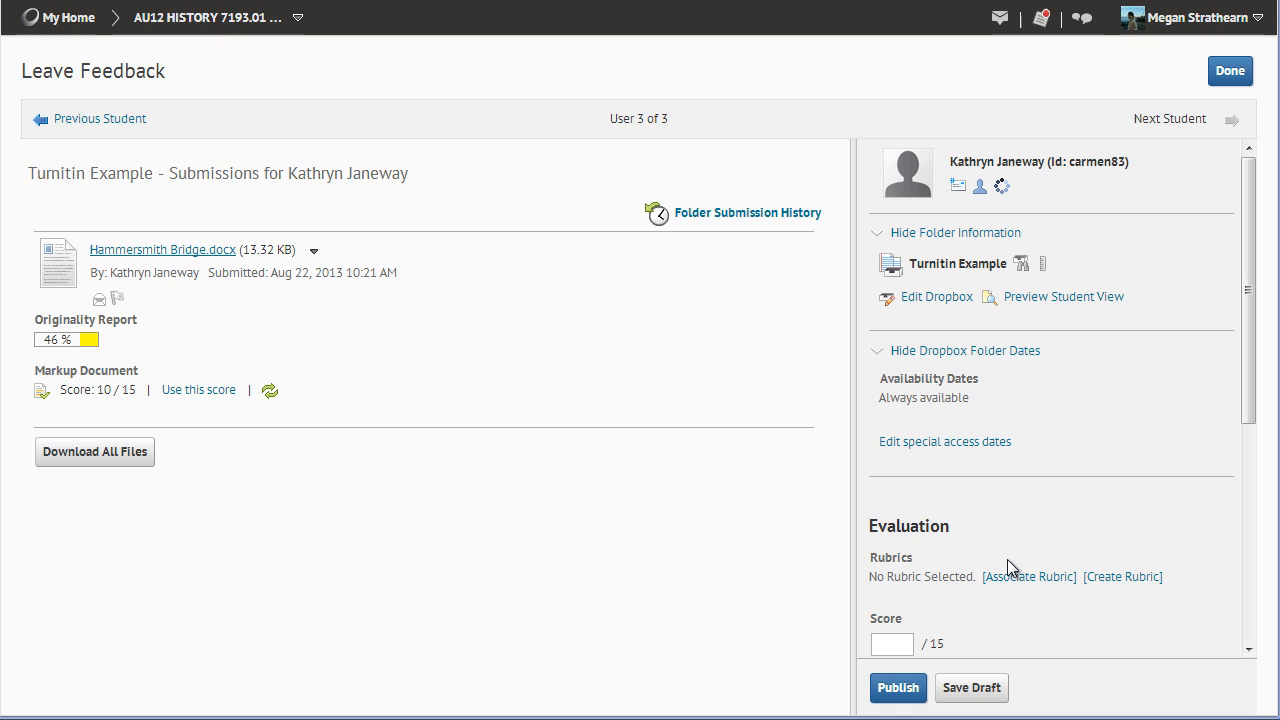
mouse_move(251, 369)
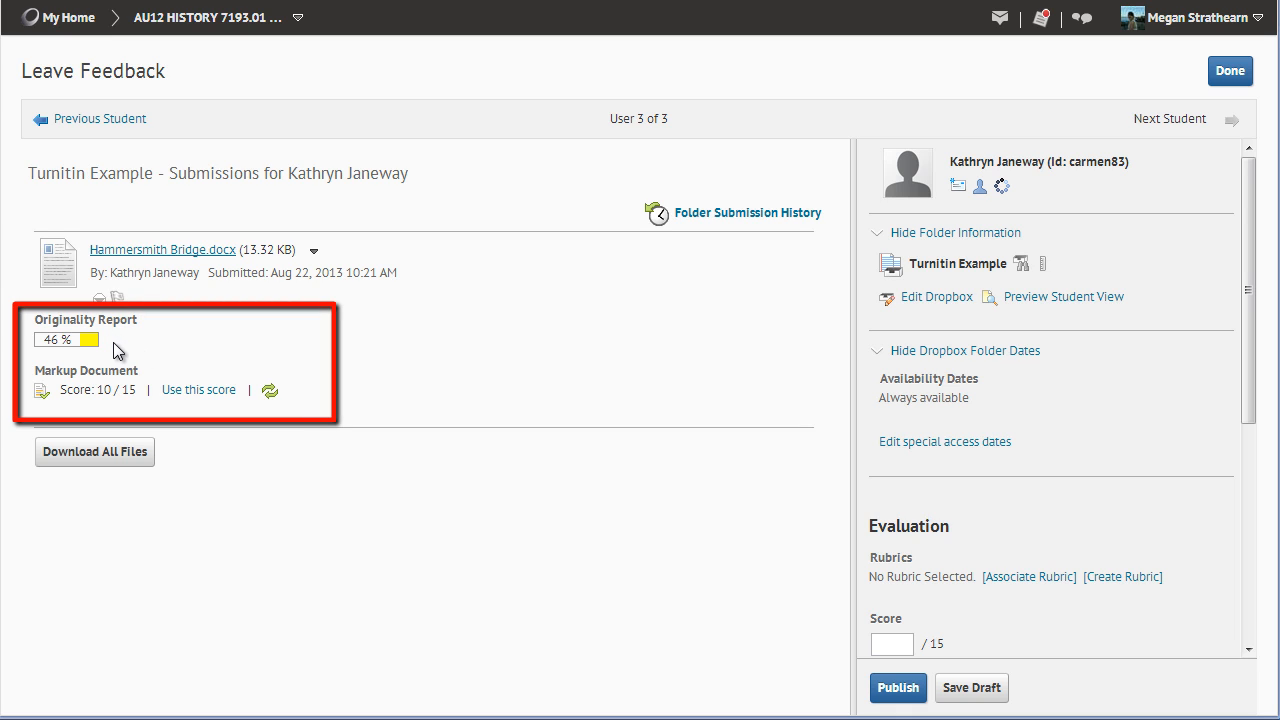
mouse_move(501, 476)
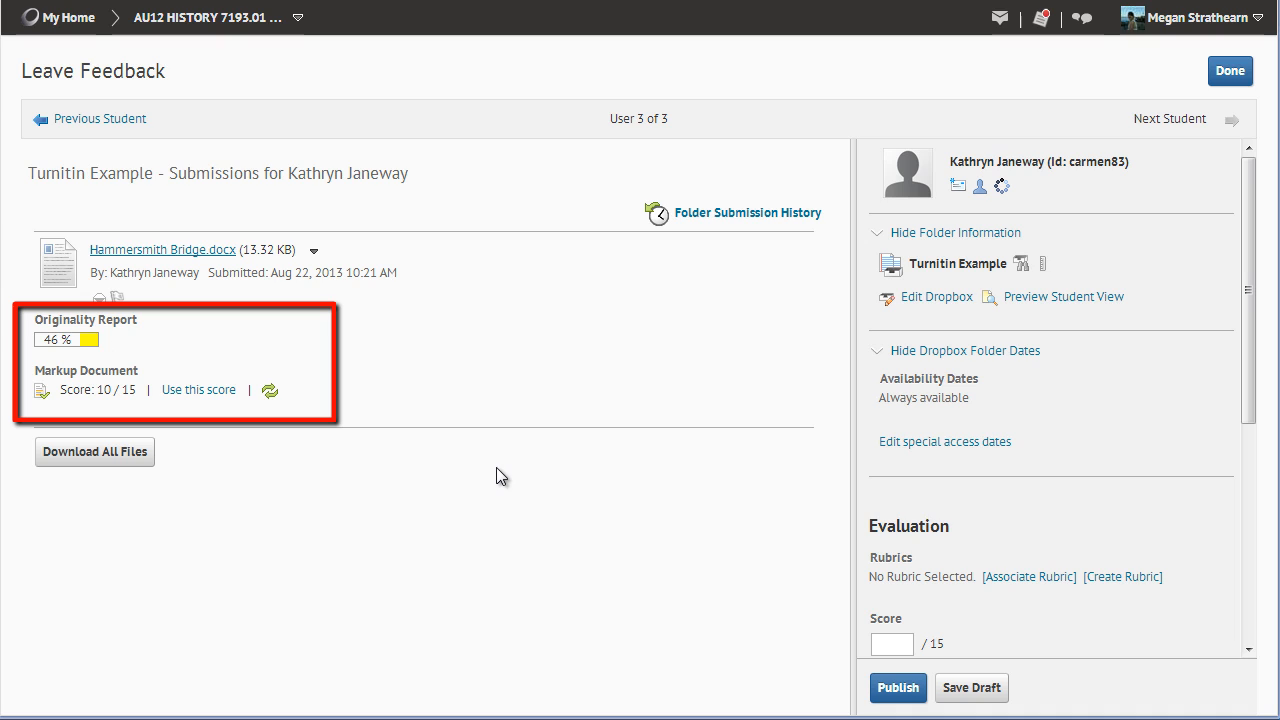
mouse_move(498, 475)
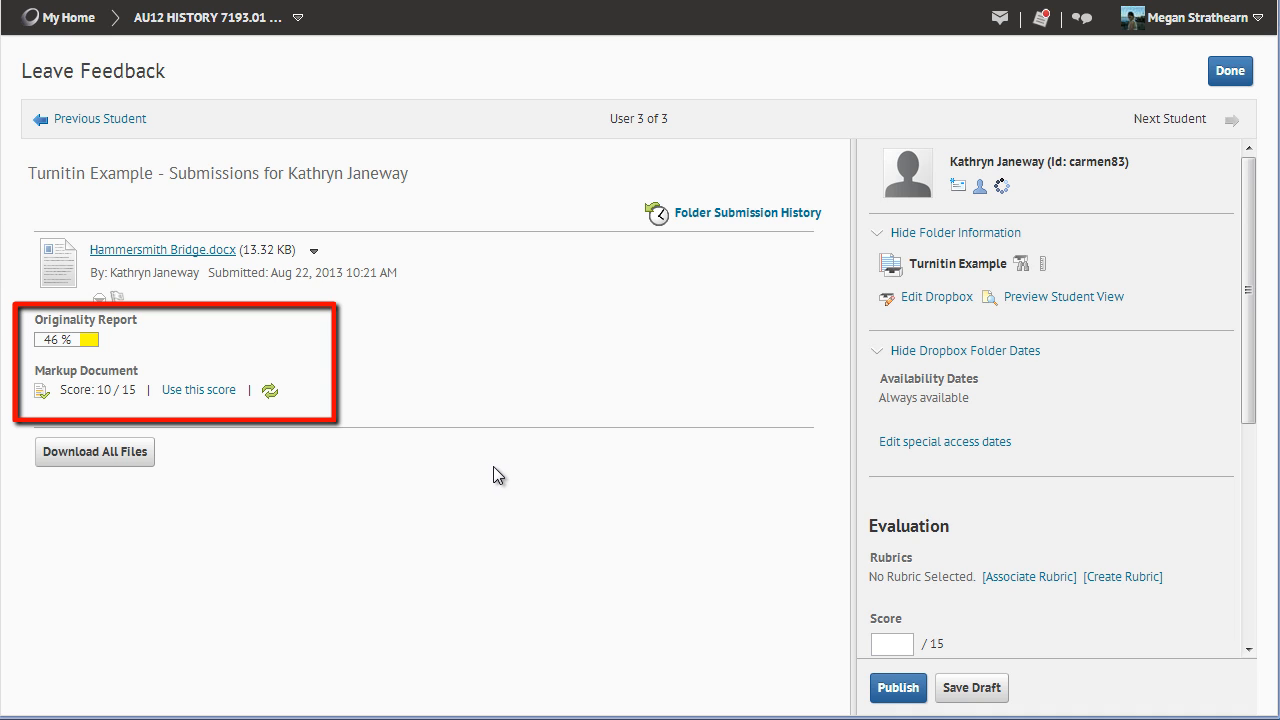
mouse_move(318, 361)
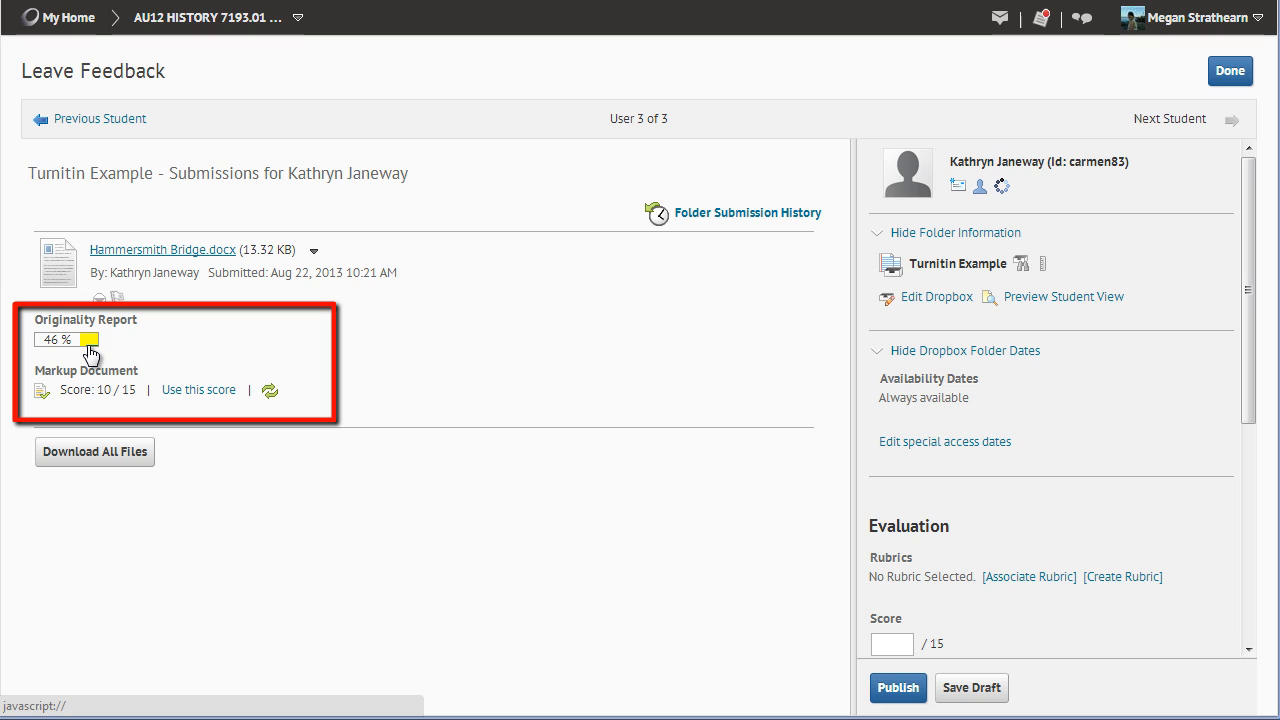
mouse_move(95, 358)
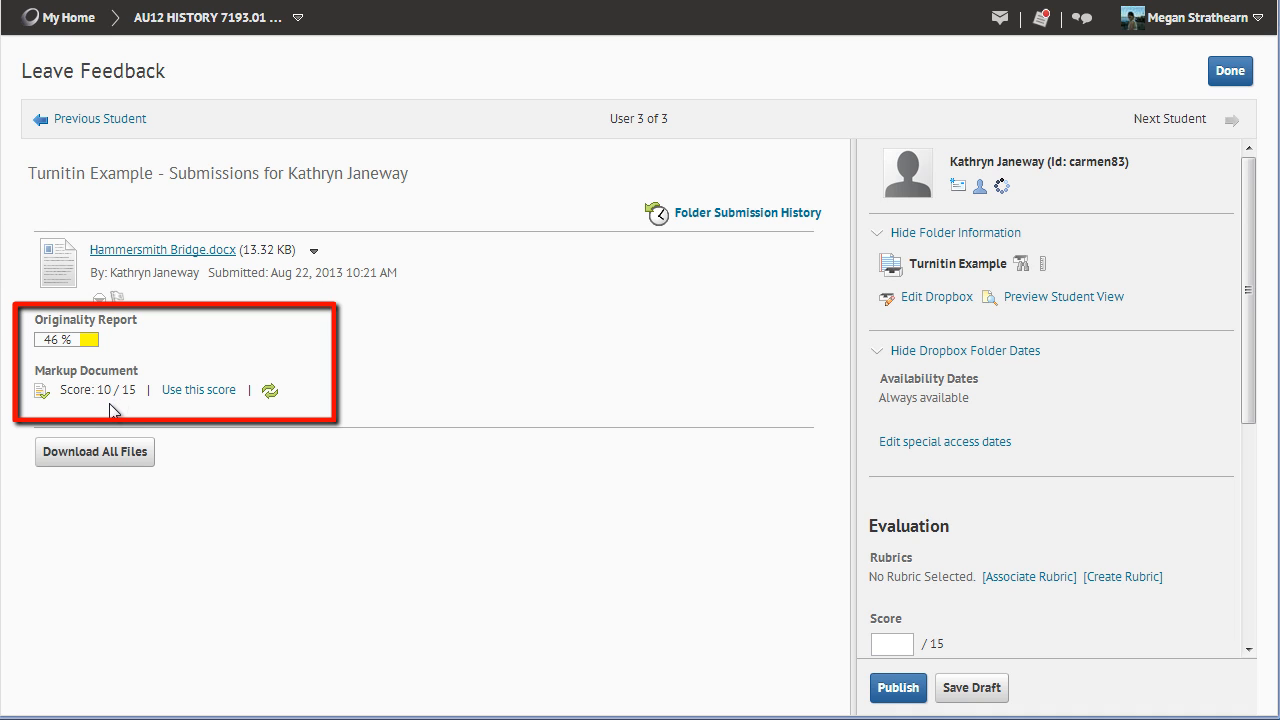
mouse_move(132, 402)
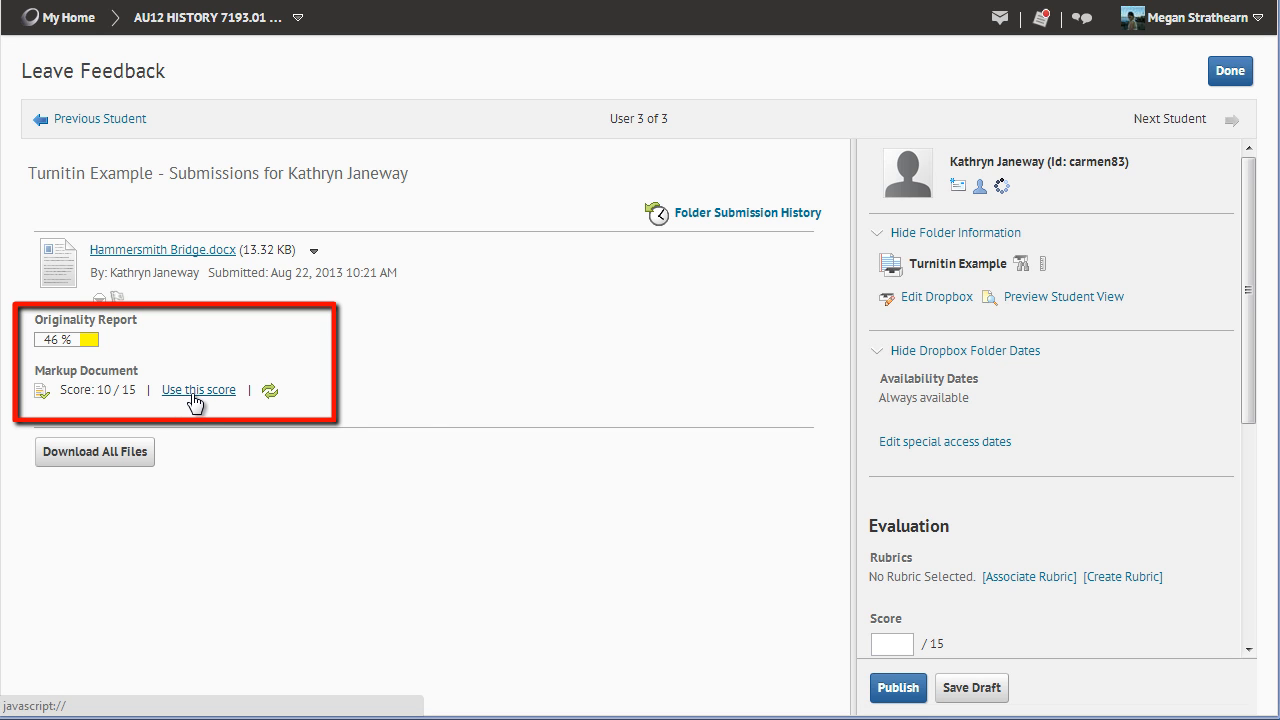
Use the markup document's score of 10 as Kathryn Janeway's evaluation score
left_click(198, 389)
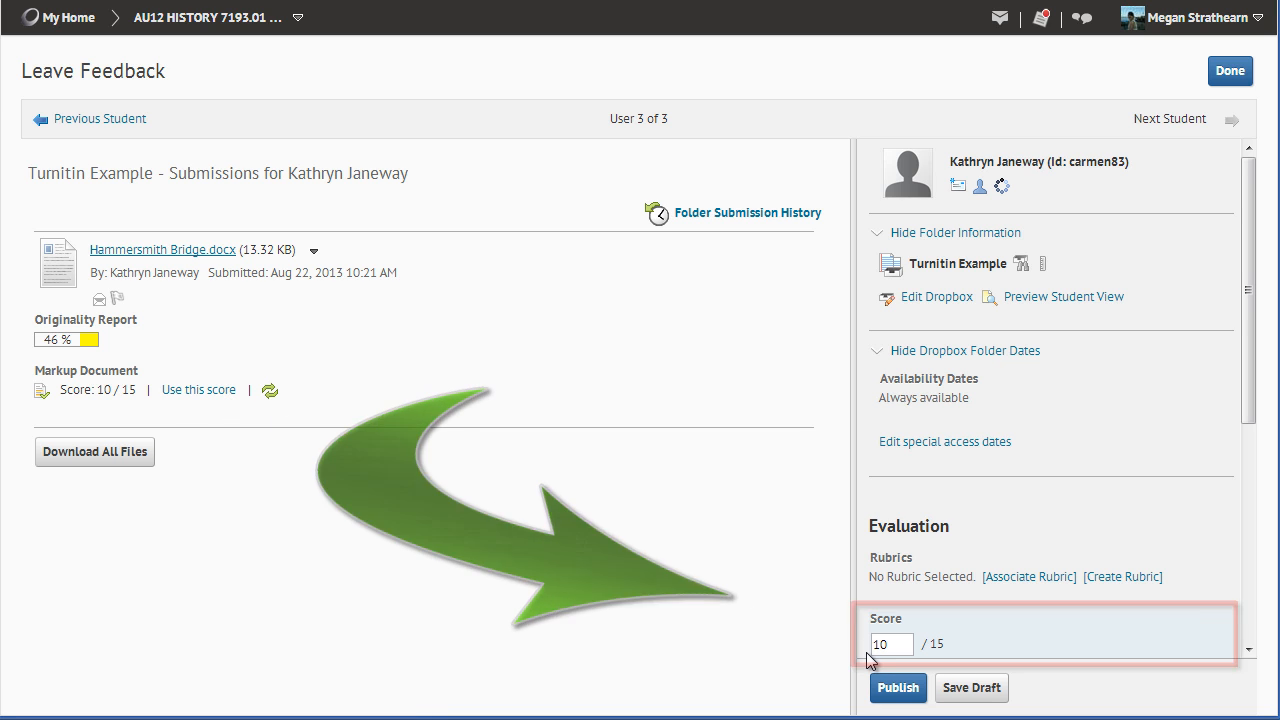
scroll("down", 3)
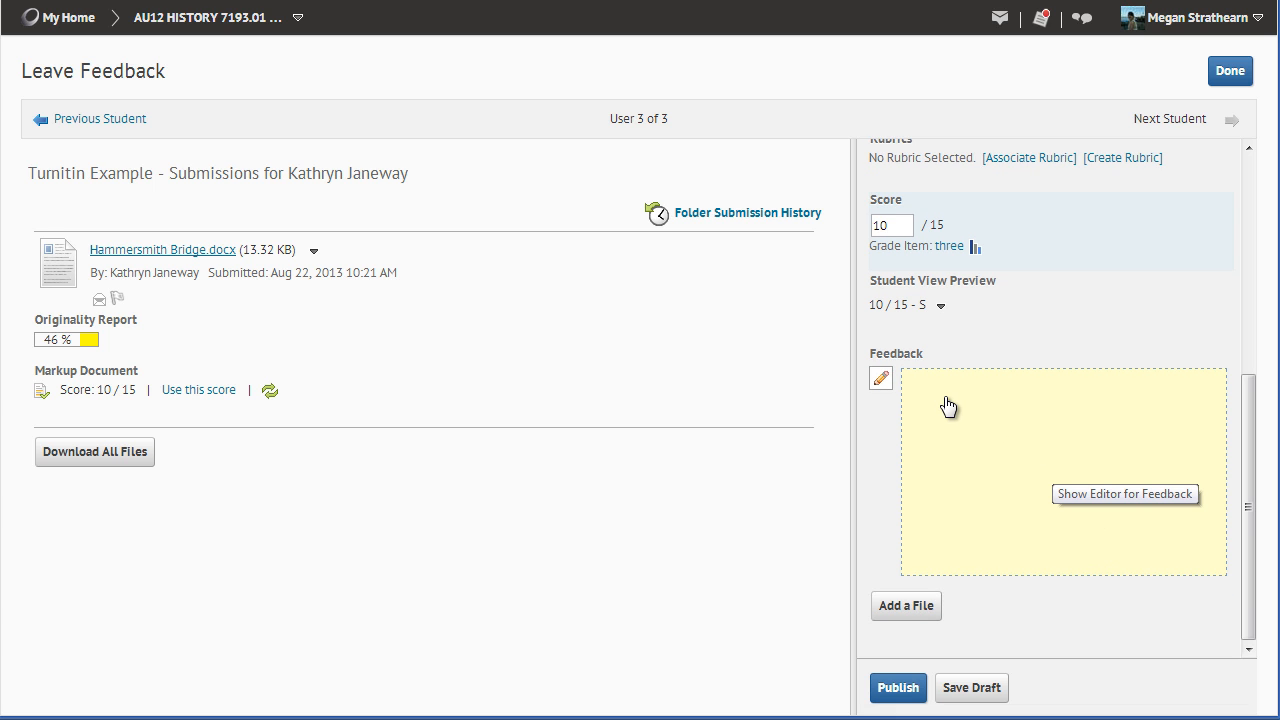
mouse_move(967, 418)
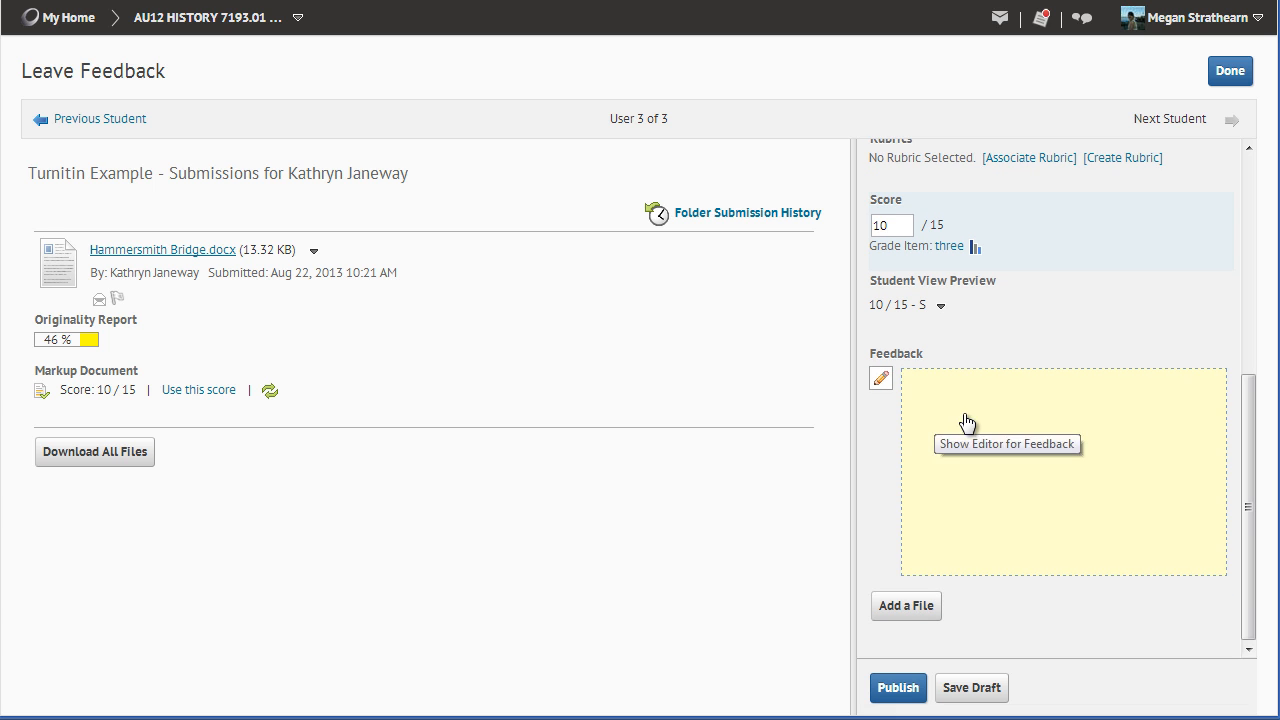
Type 'This paper was great!' as Kathryn Janeway's feedback and save the draft
left_click(880, 378)
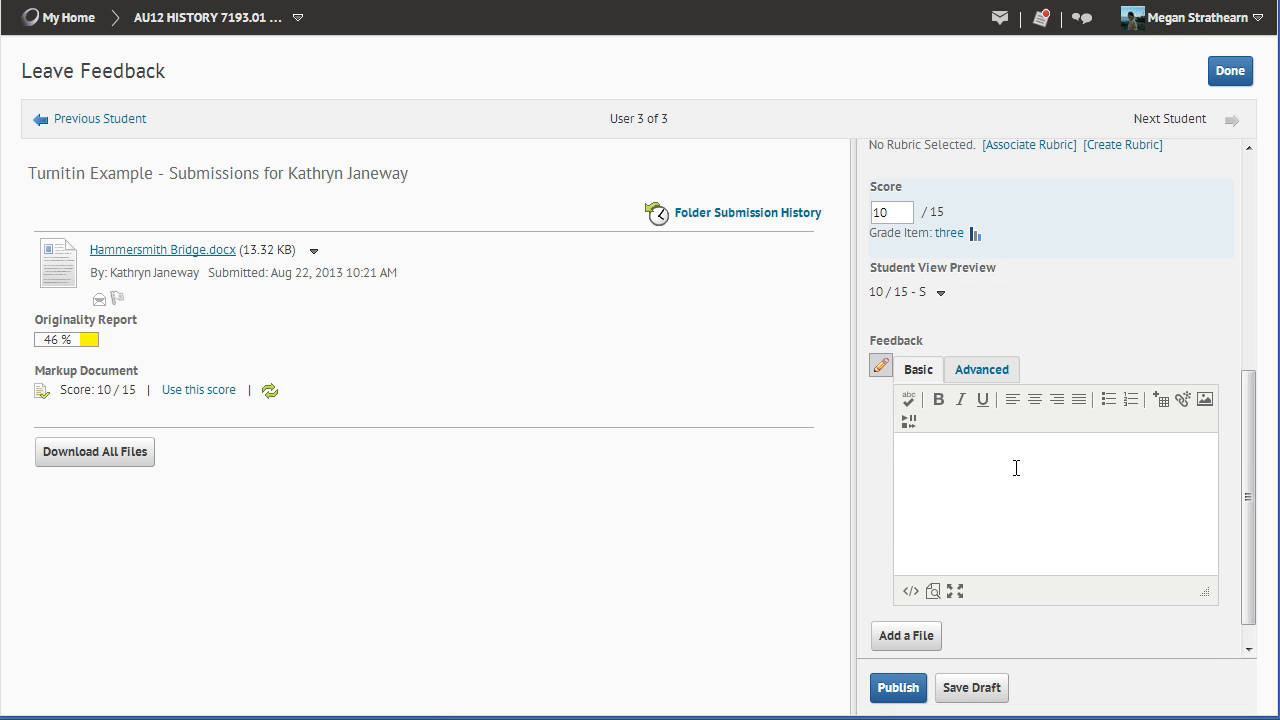
type("F")
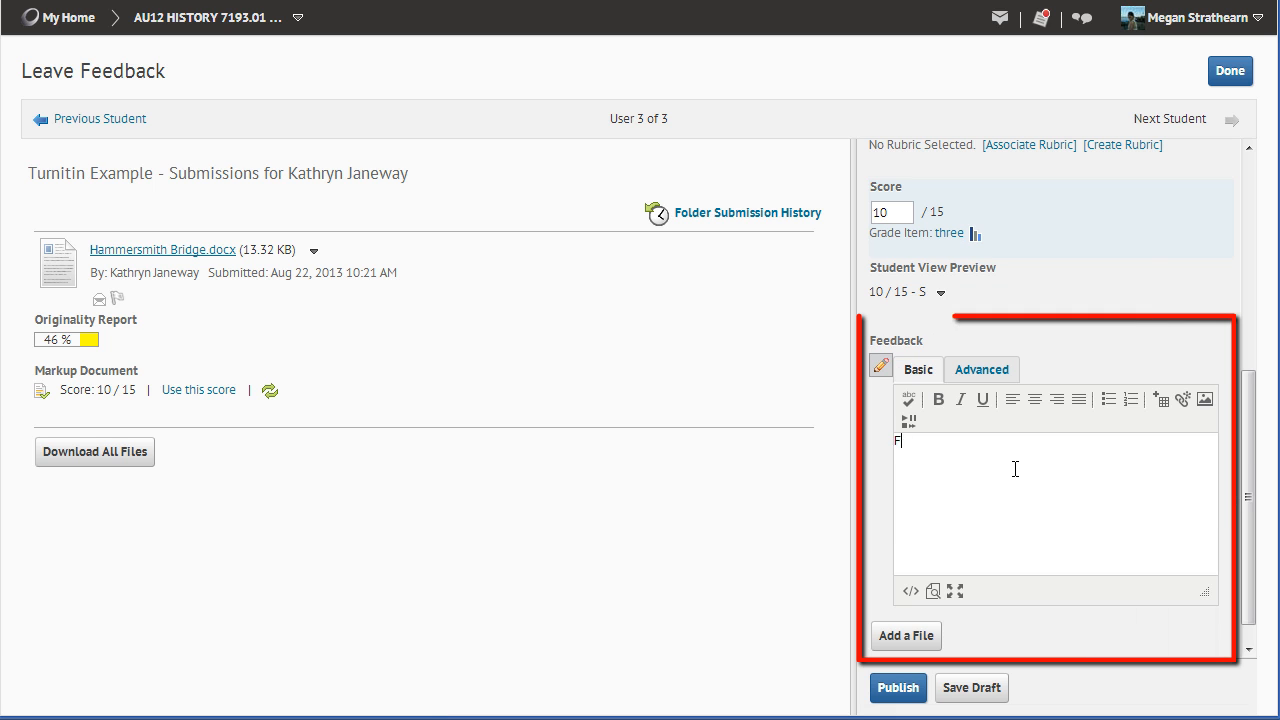
type("This paper was great!")
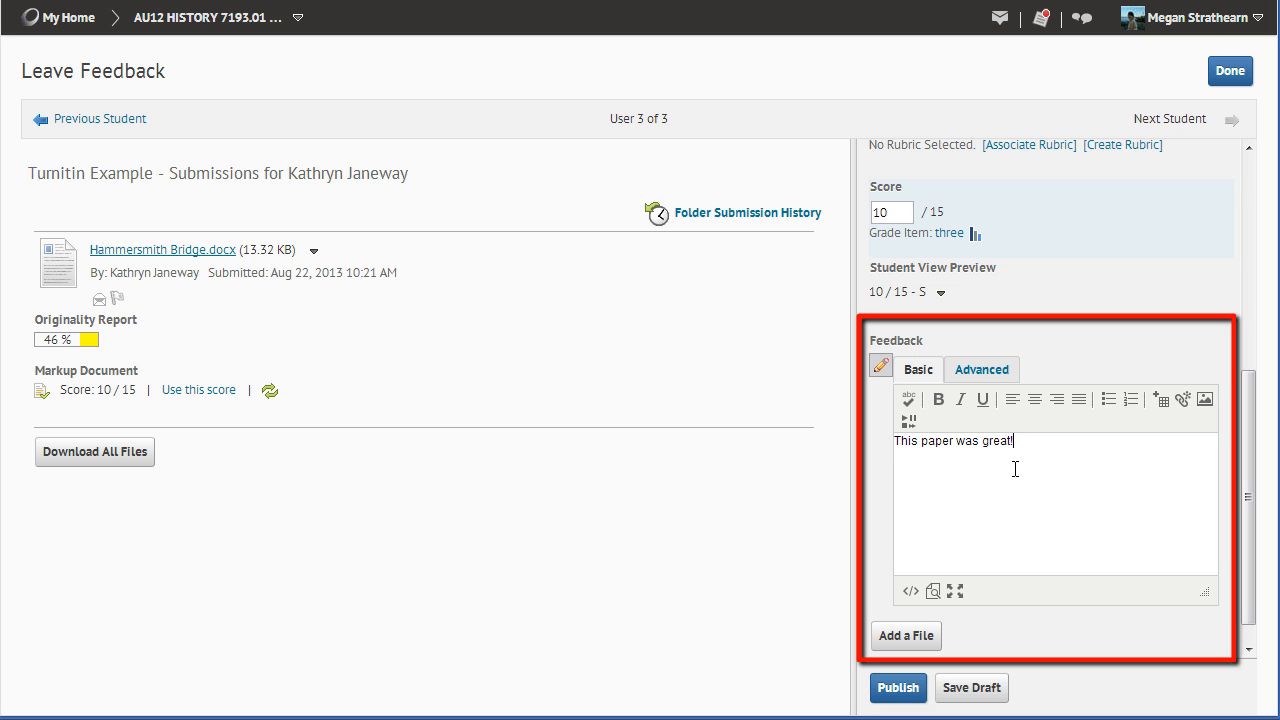
mouse_move(1030, 590)
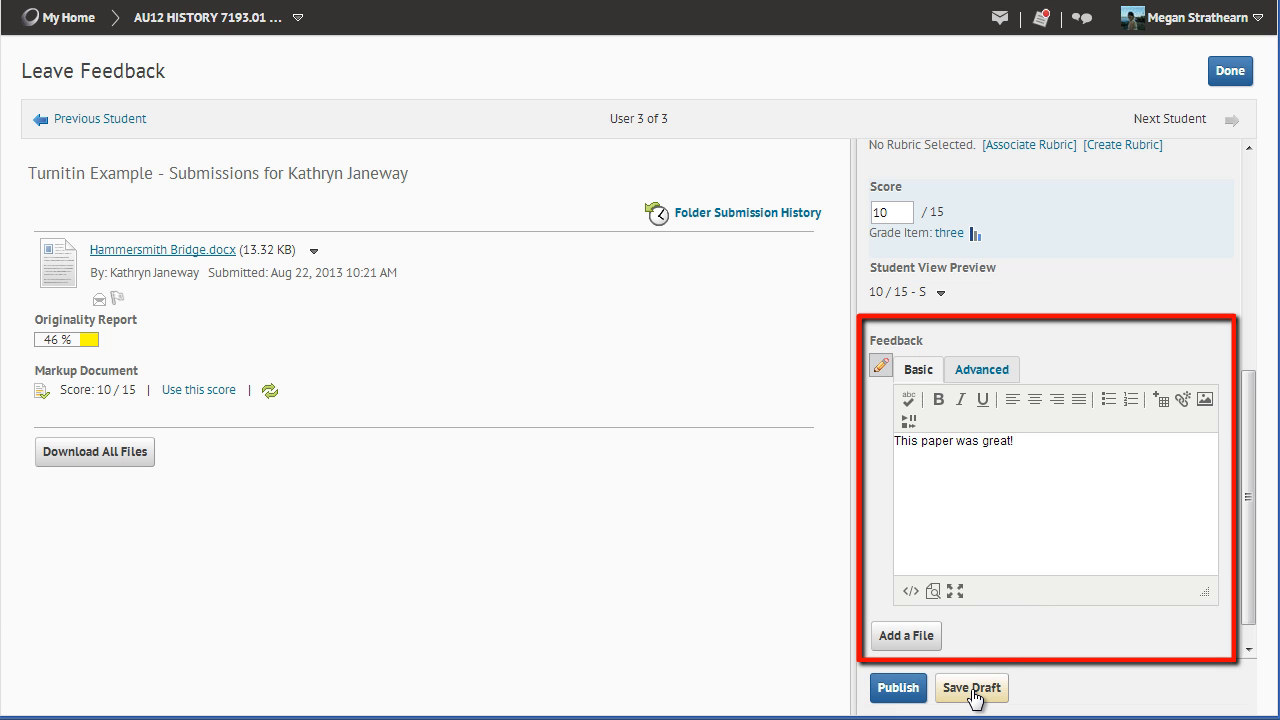
left_click(970, 687)
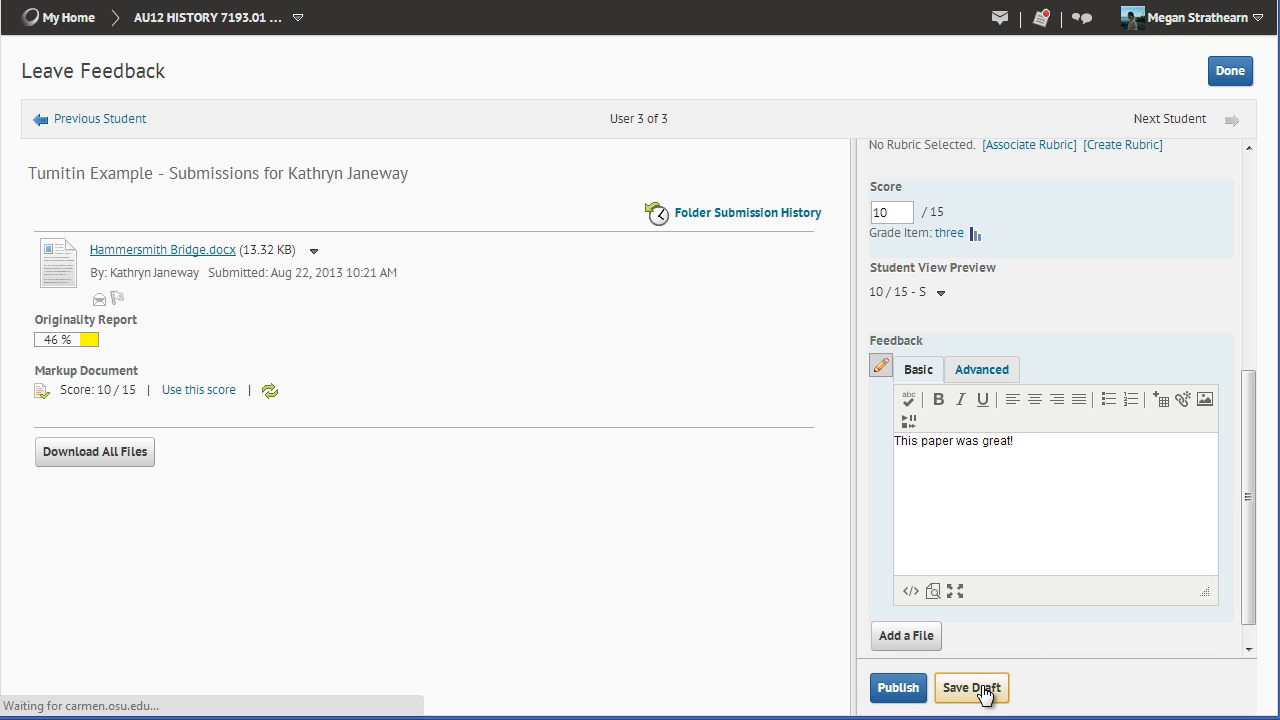
left_click(970, 688)
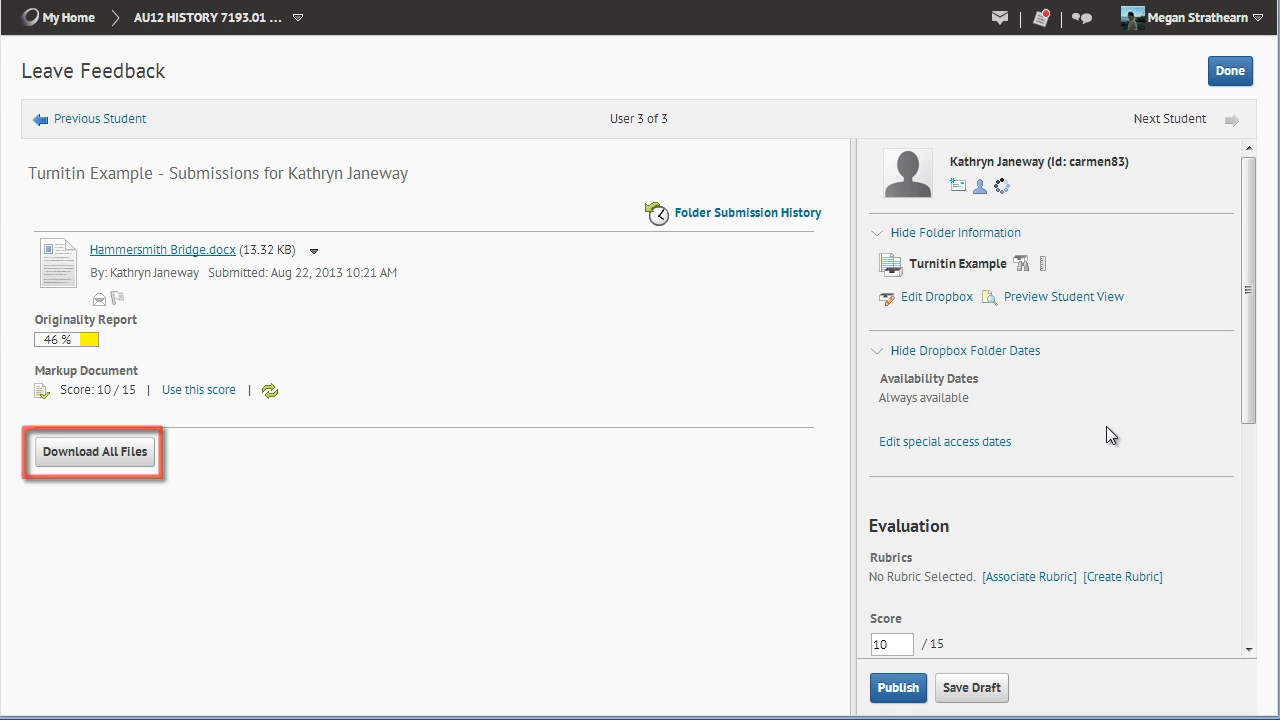
scroll("down", 3)
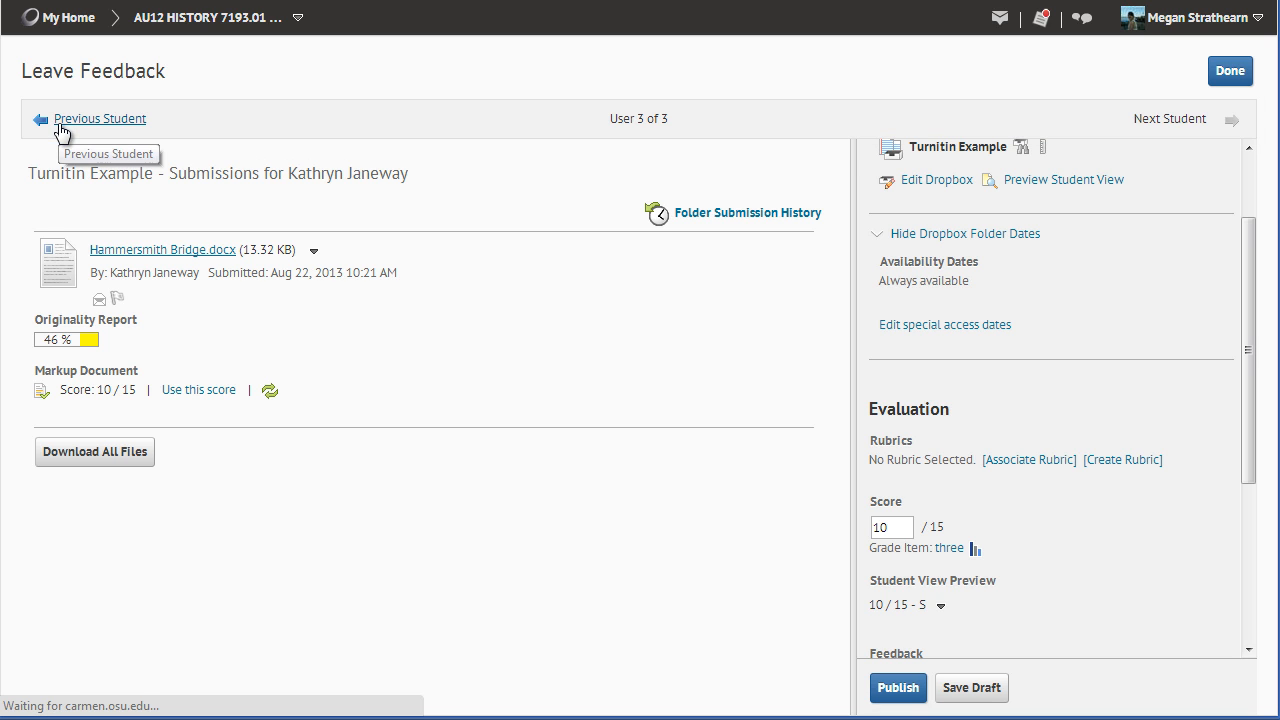
Go back to Evaluation Rake and update the published 10/15 evaluation
left_click(99, 118)
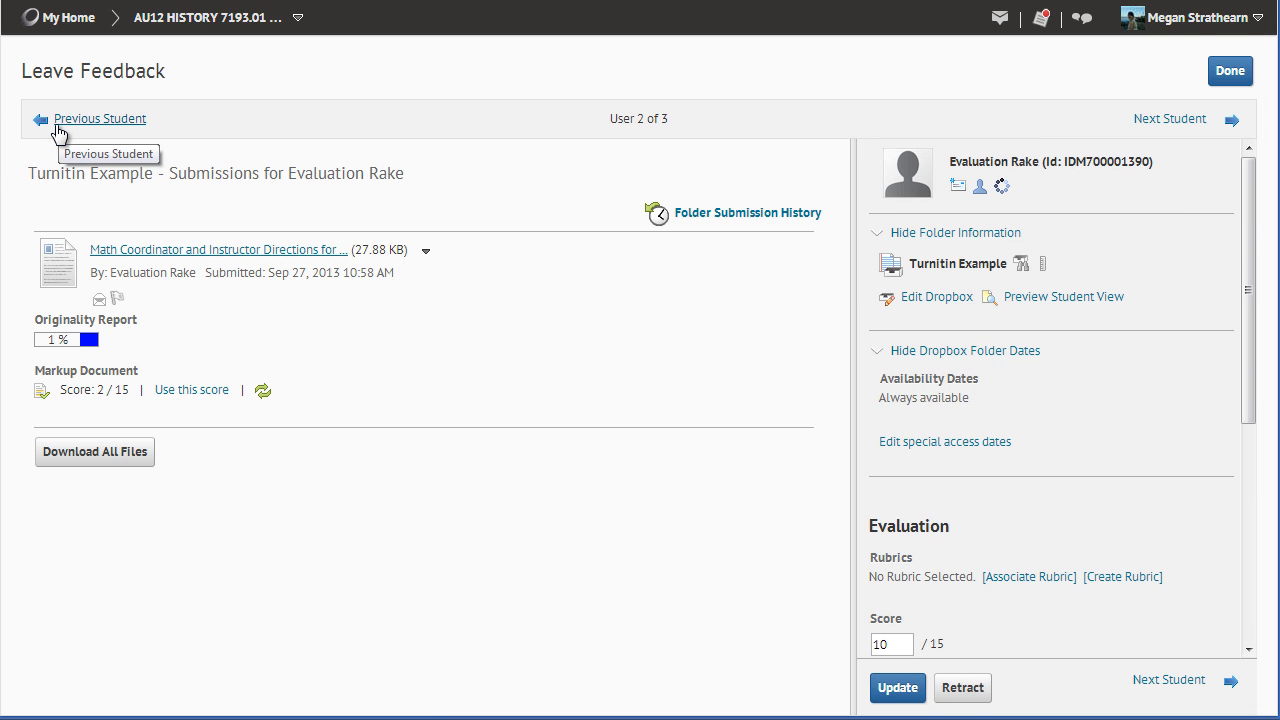
mouse_move(473, 380)
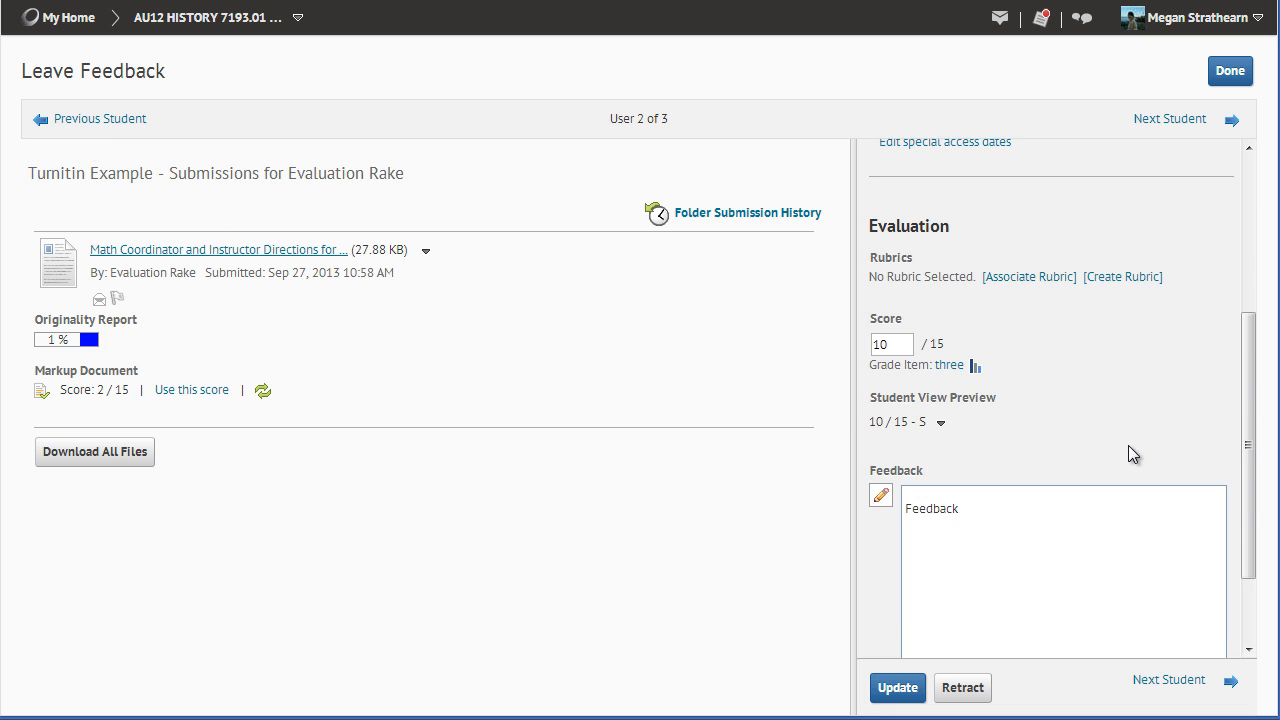
scroll("down", 3)
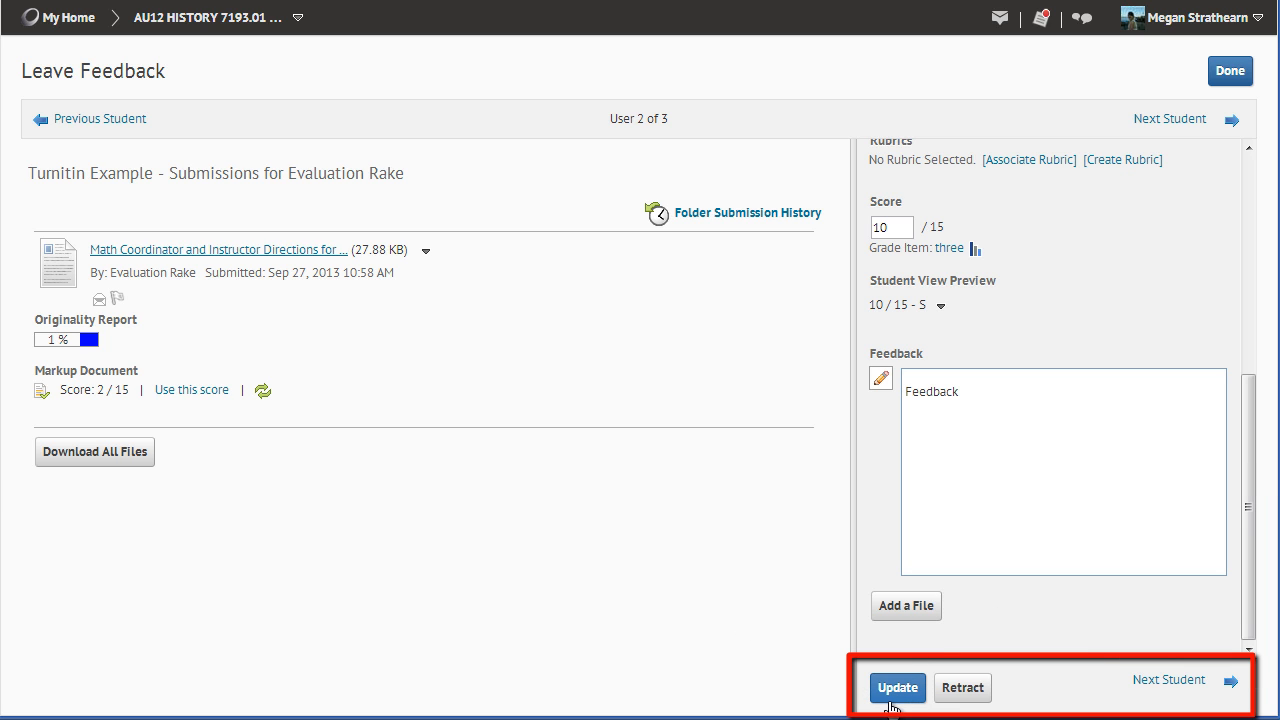
mouse_move(961, 687)
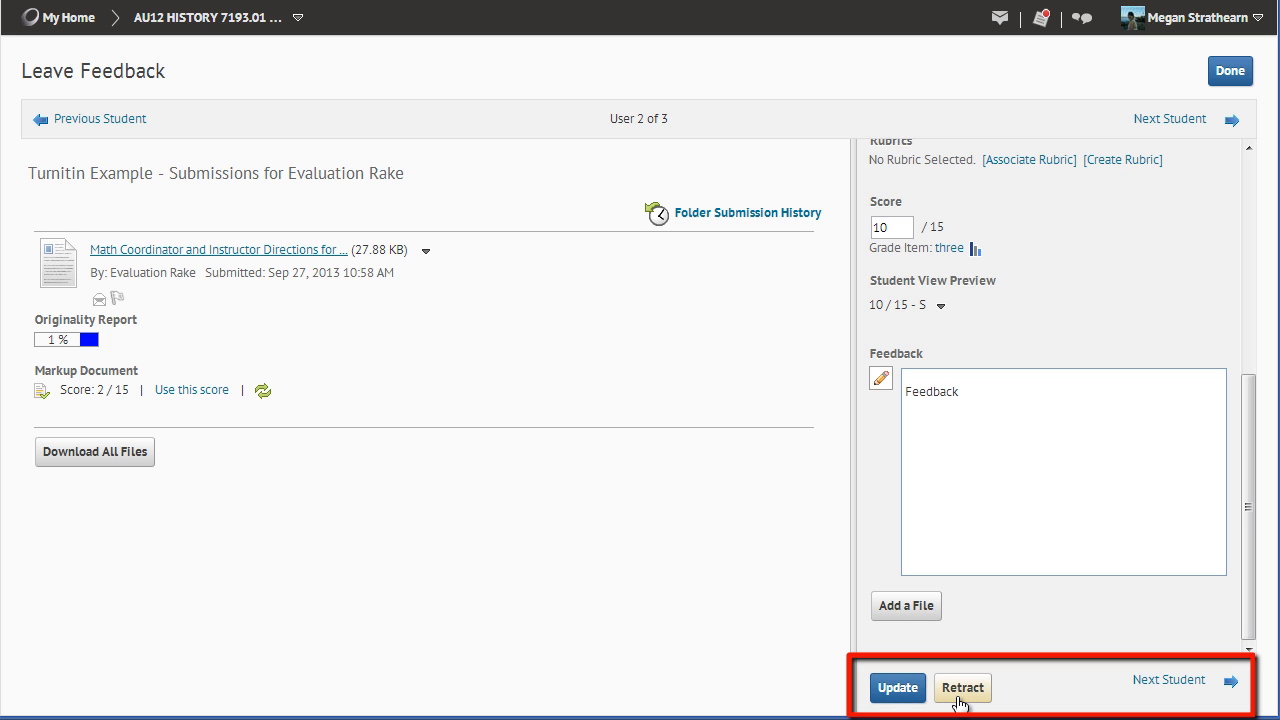
mouse_move(897, 687)
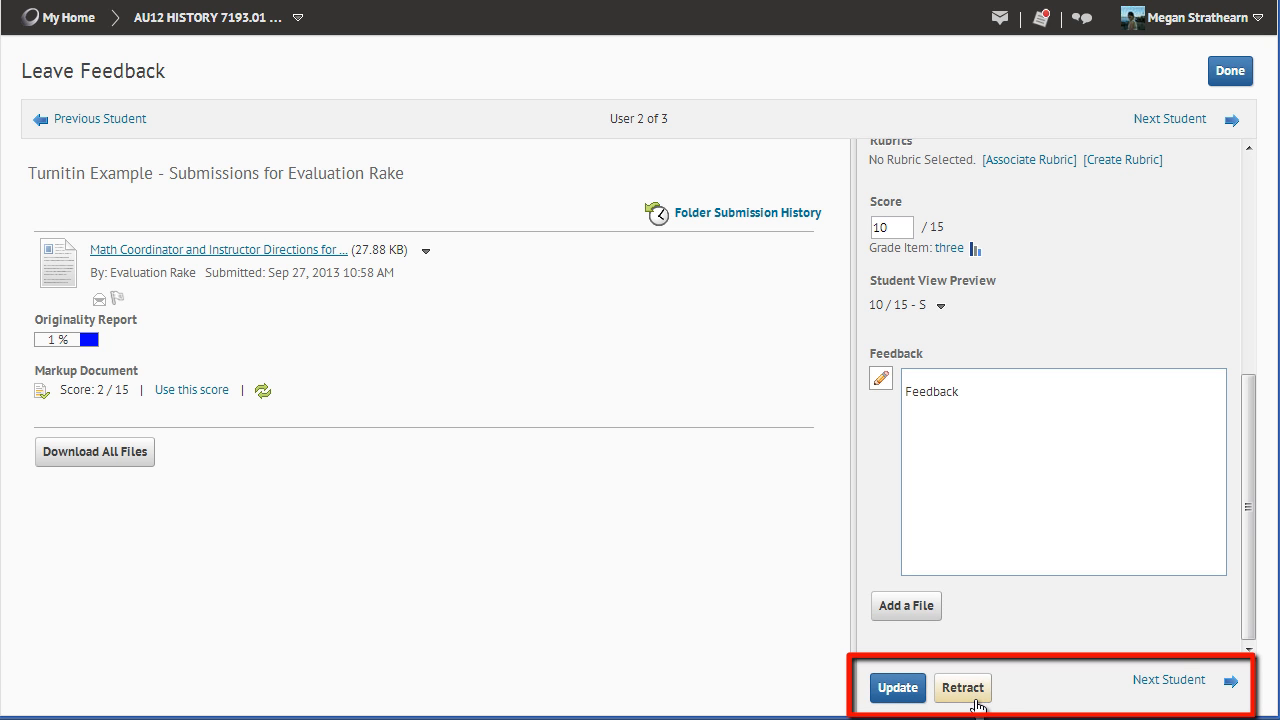
left_click(896, 687)
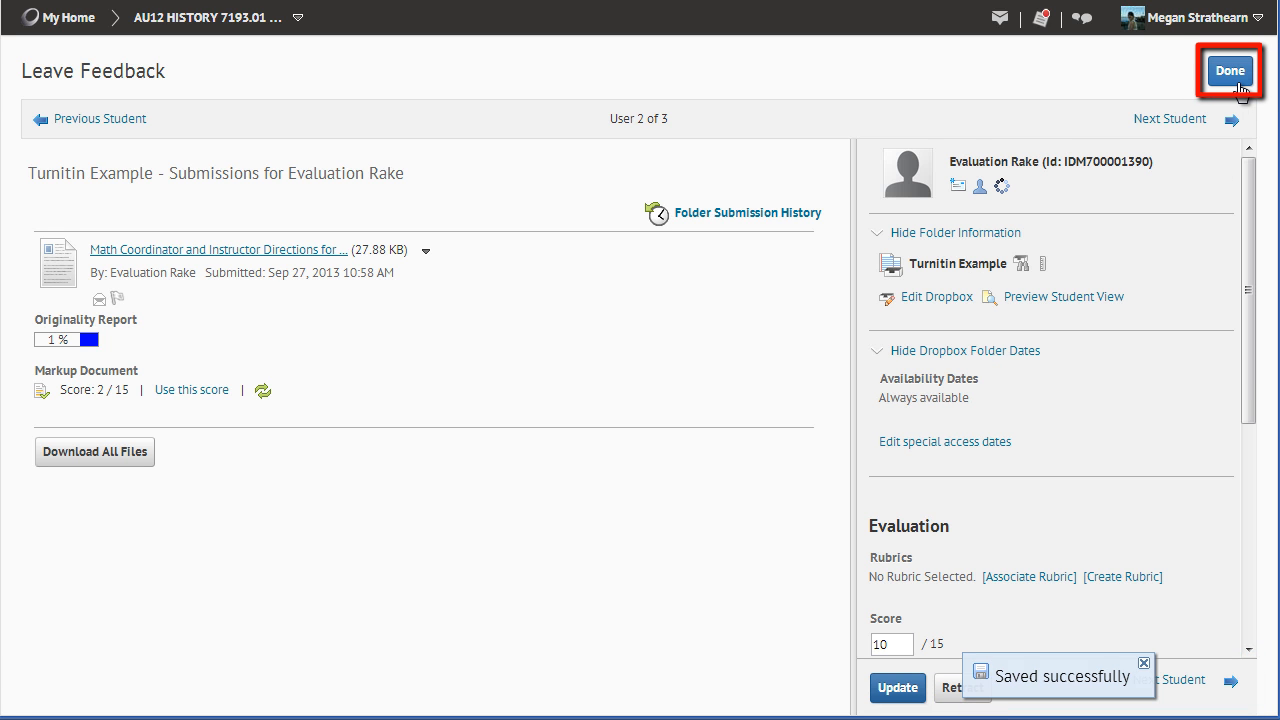
Return to the submissions list, select all rows and publish feedback
left_click(1229, 70)
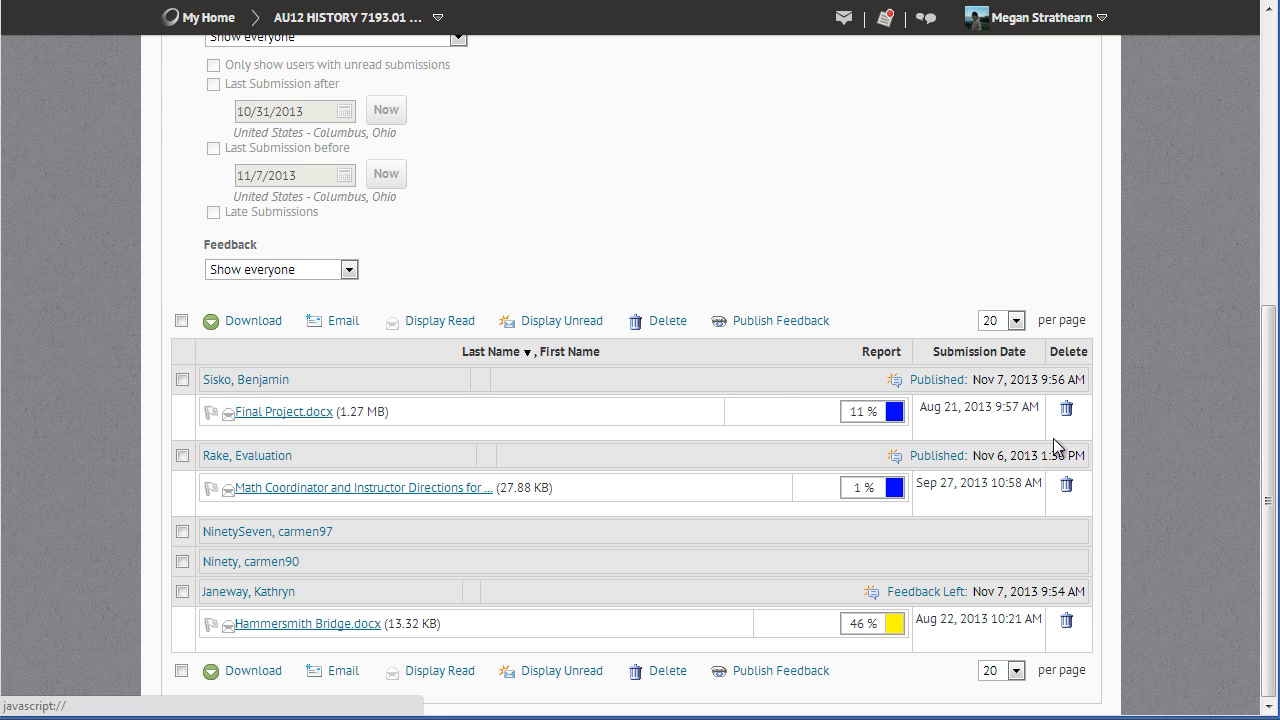
mouse_move(200, 310)
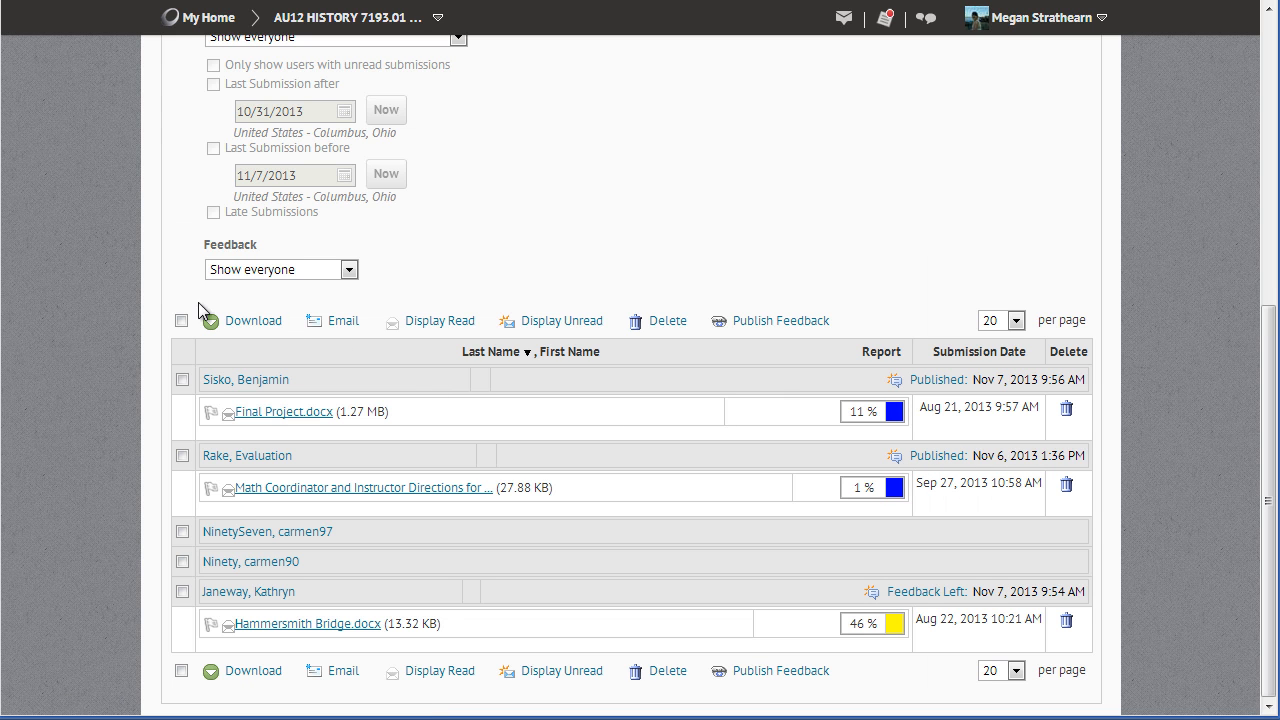
left_click(182, 380)
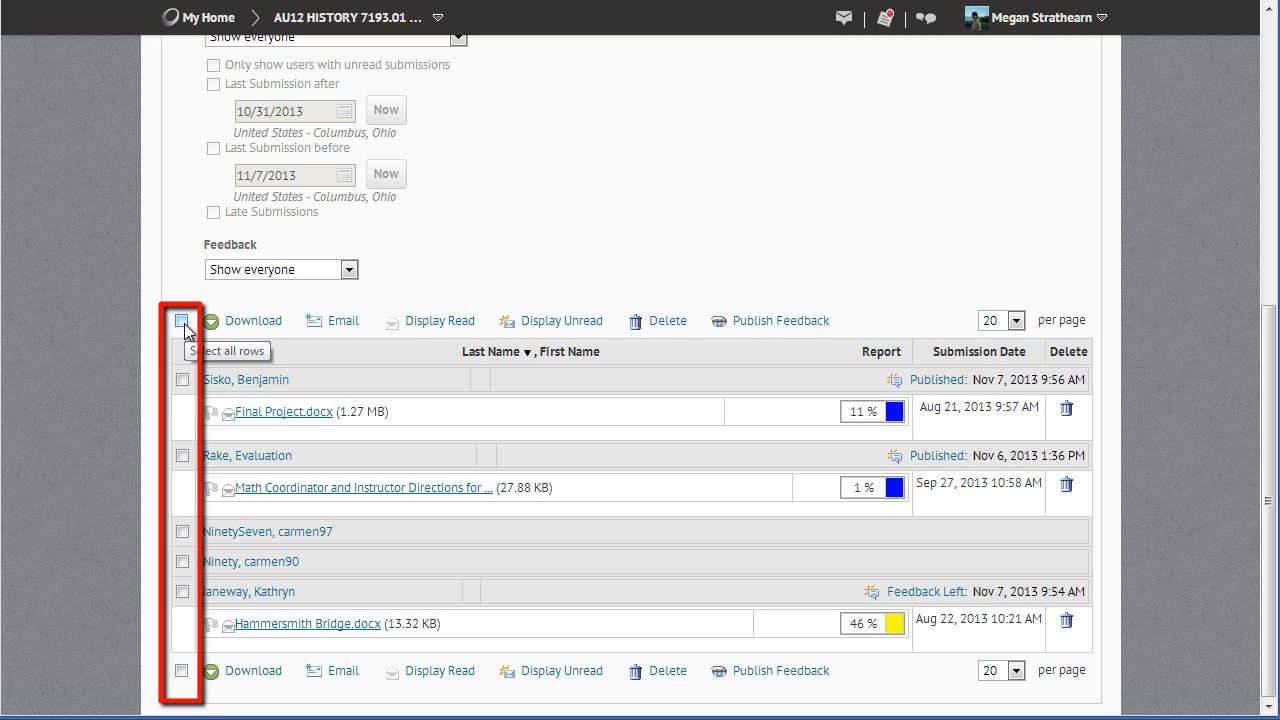
left_click(182, 320)
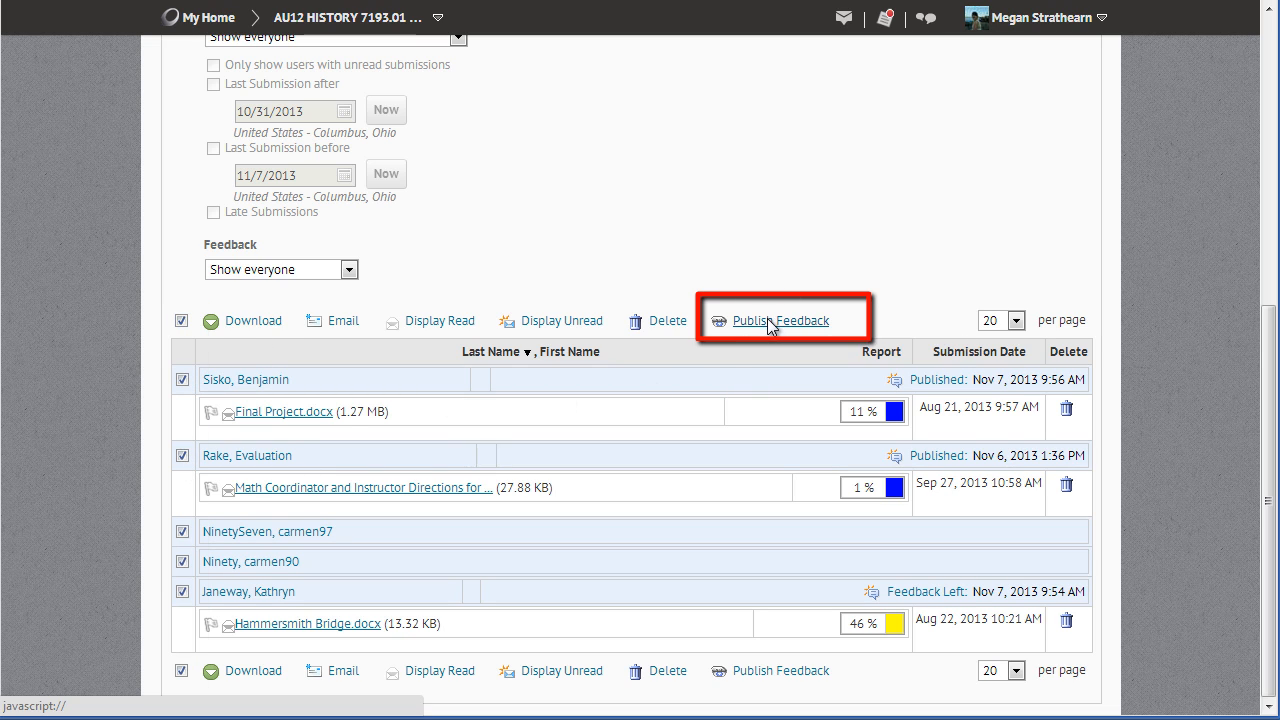
left_click(781, 320)
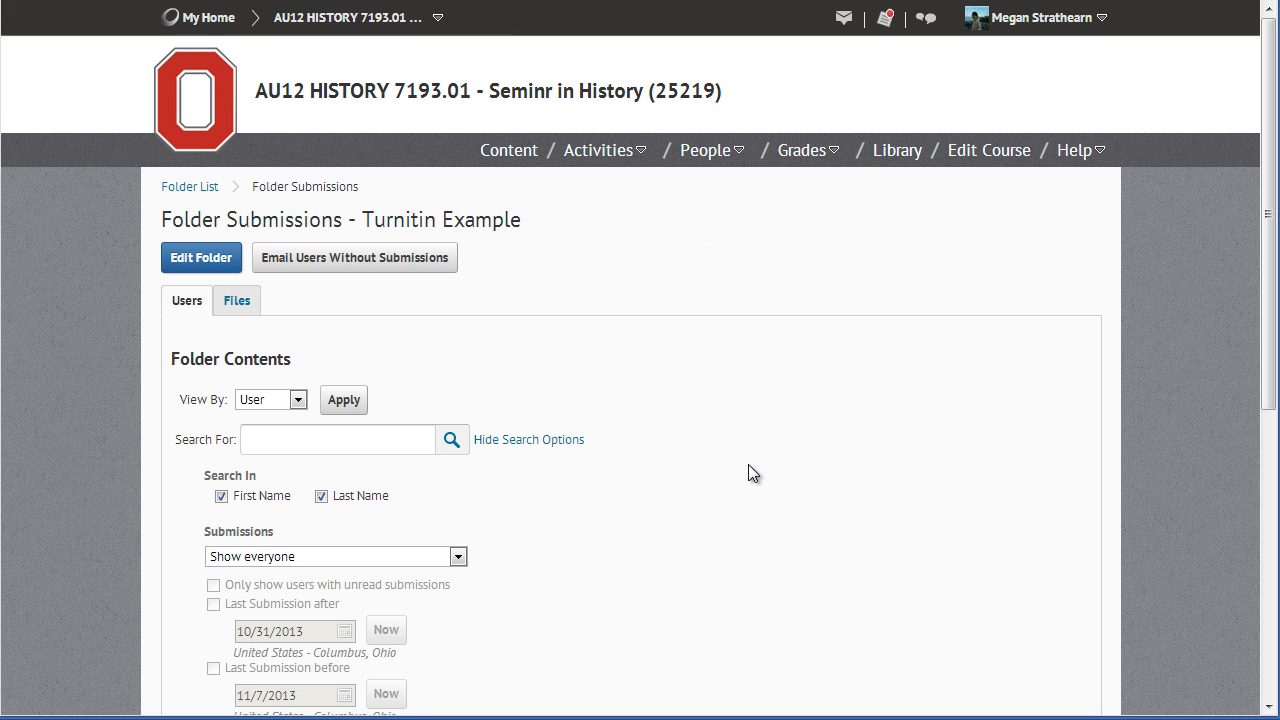
scroll("down", 3)
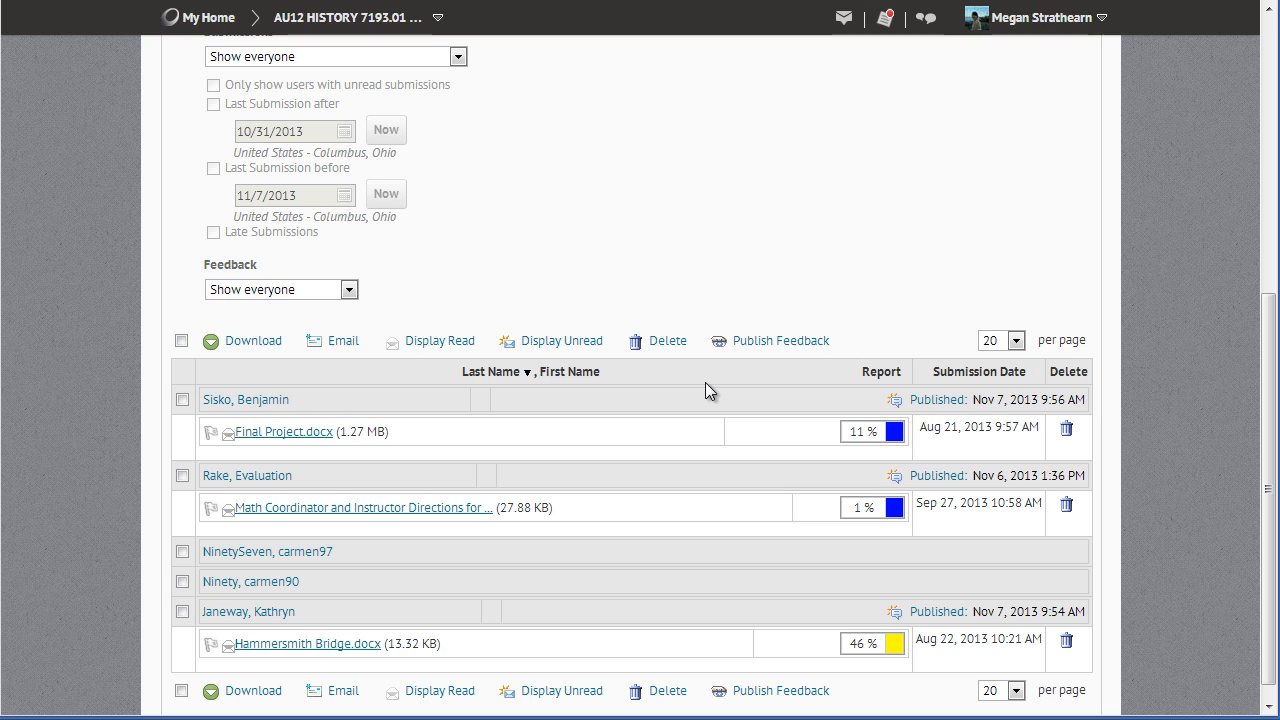